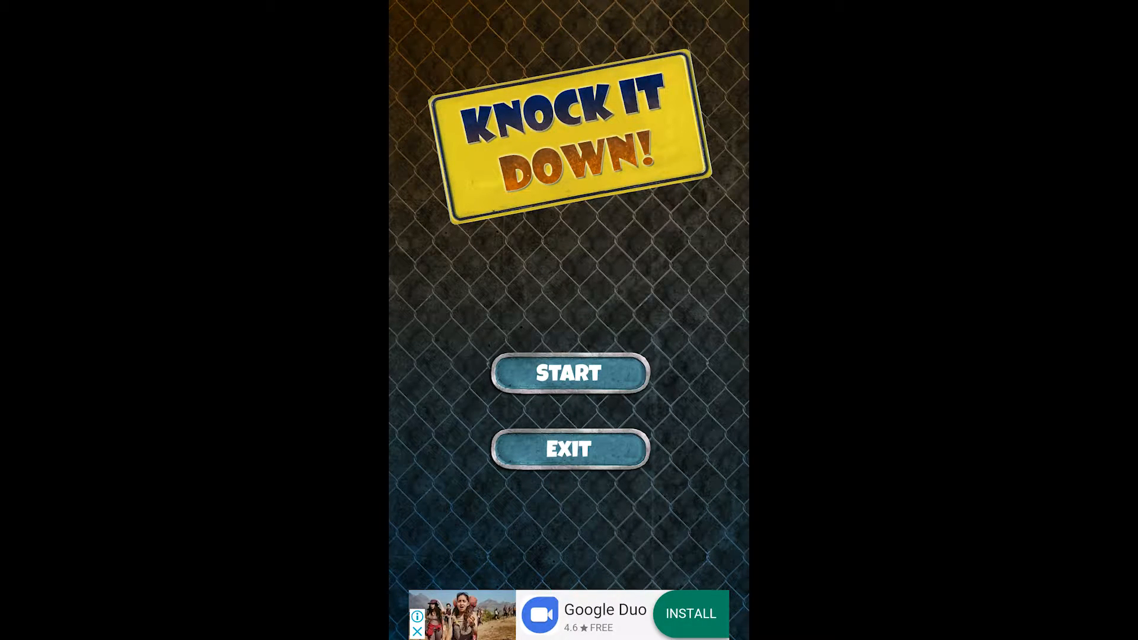
Step: Show the running game with its adb logcat ad output, then bring up AdMob's 'Set up a new app' page
click(566, 372)
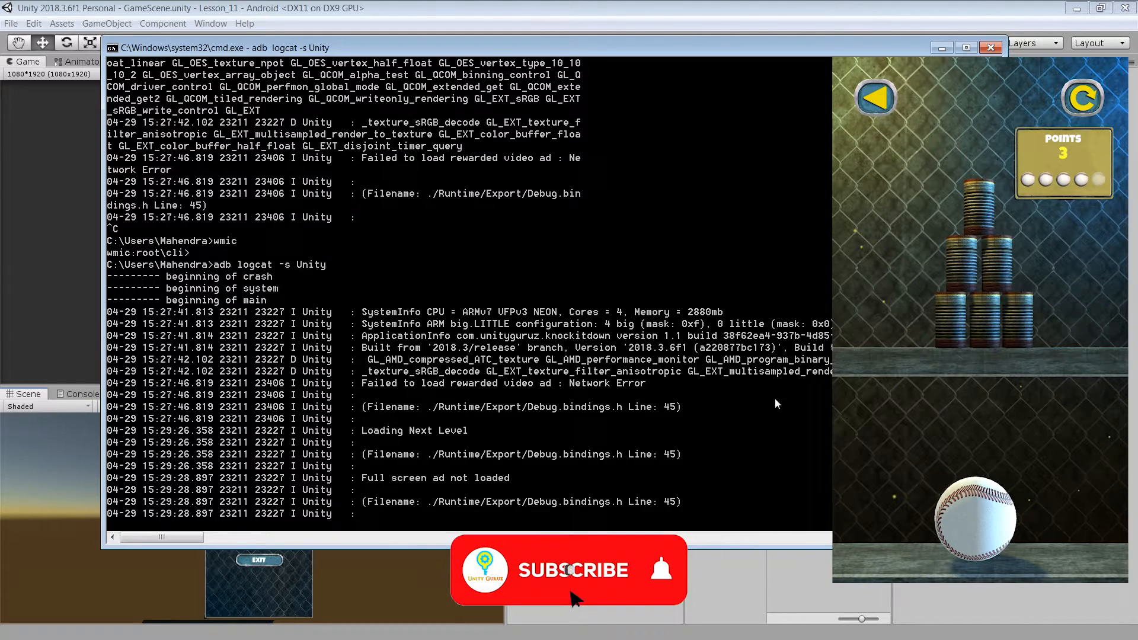
click(570, 569)
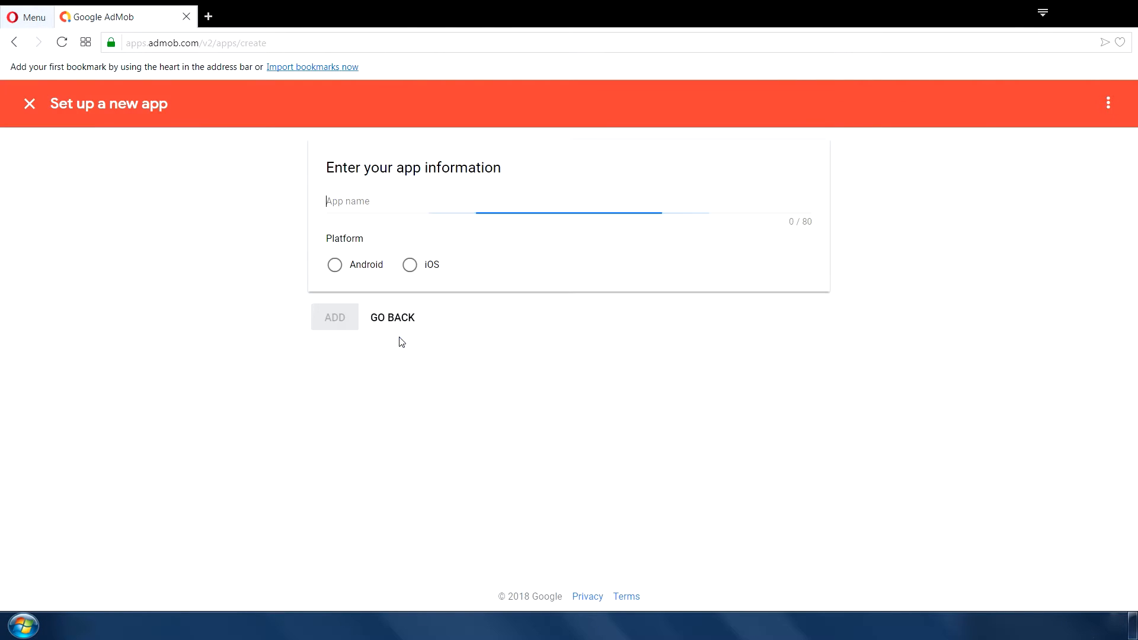
Step: Add Knock It Down as an Android app in AdMob and create Banner, Interstitial and Rewarded ad units
click(334, 318)
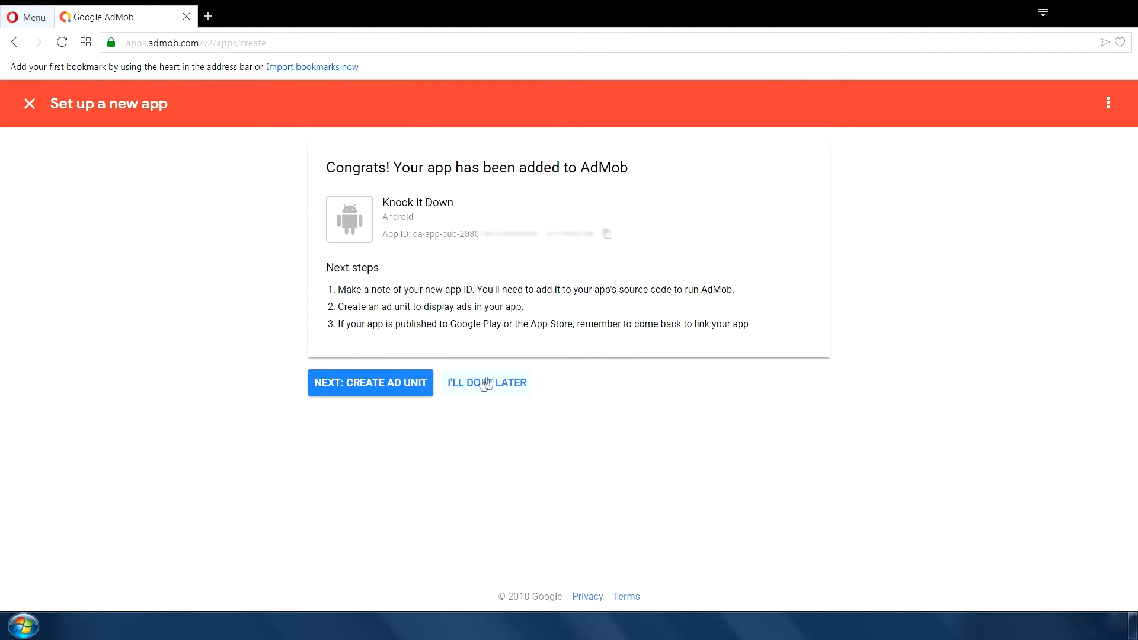
click(370, 383)
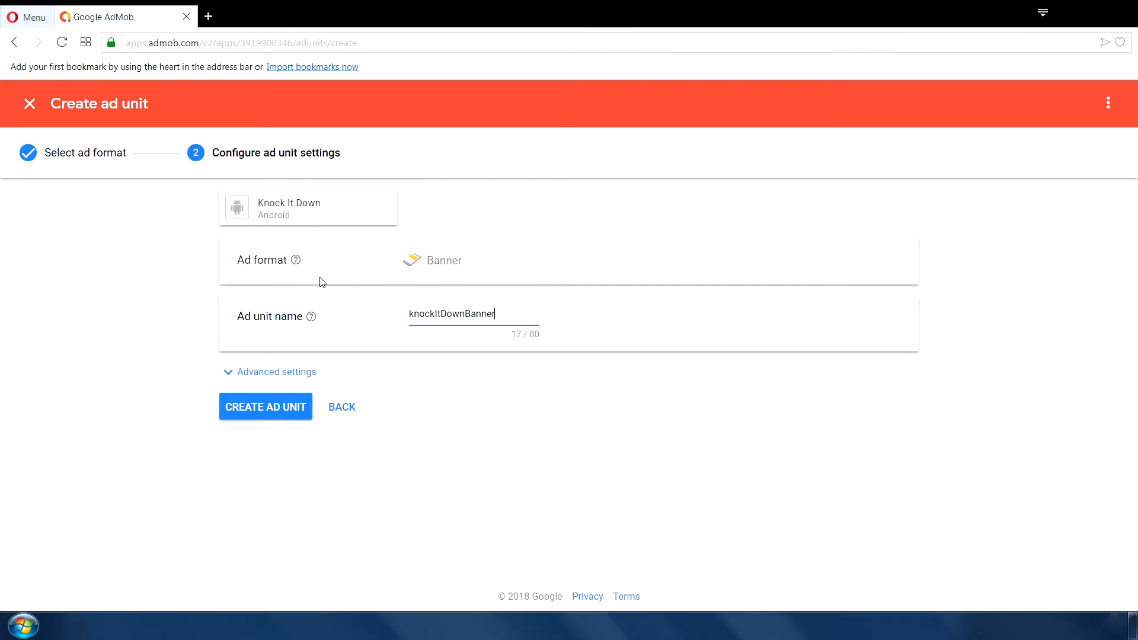
click(341, 407)
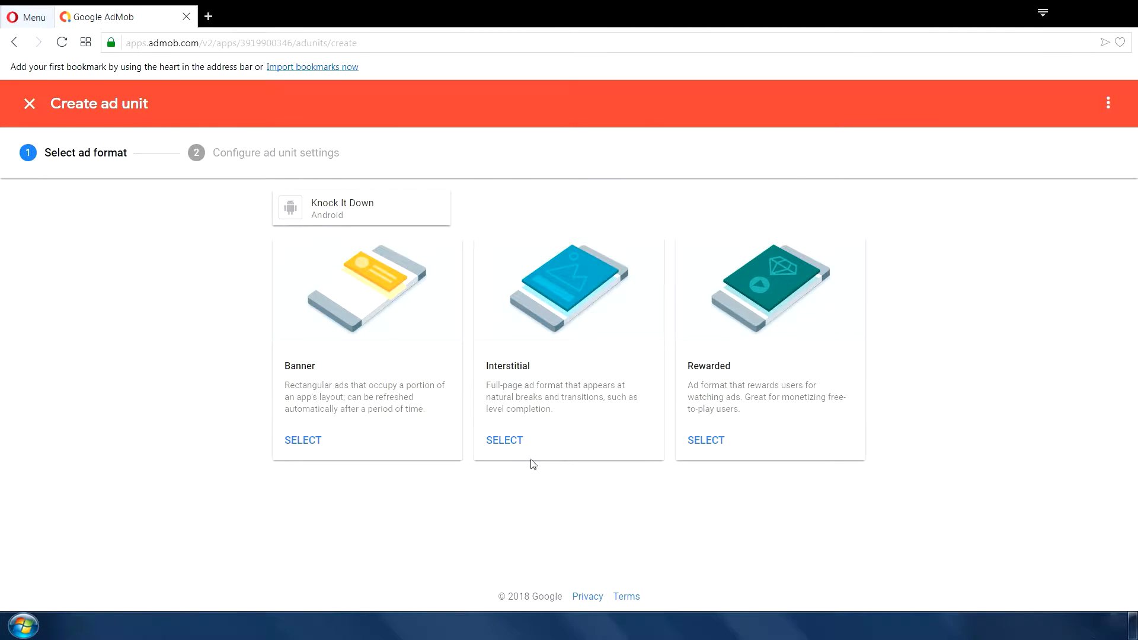
click(505, 439)
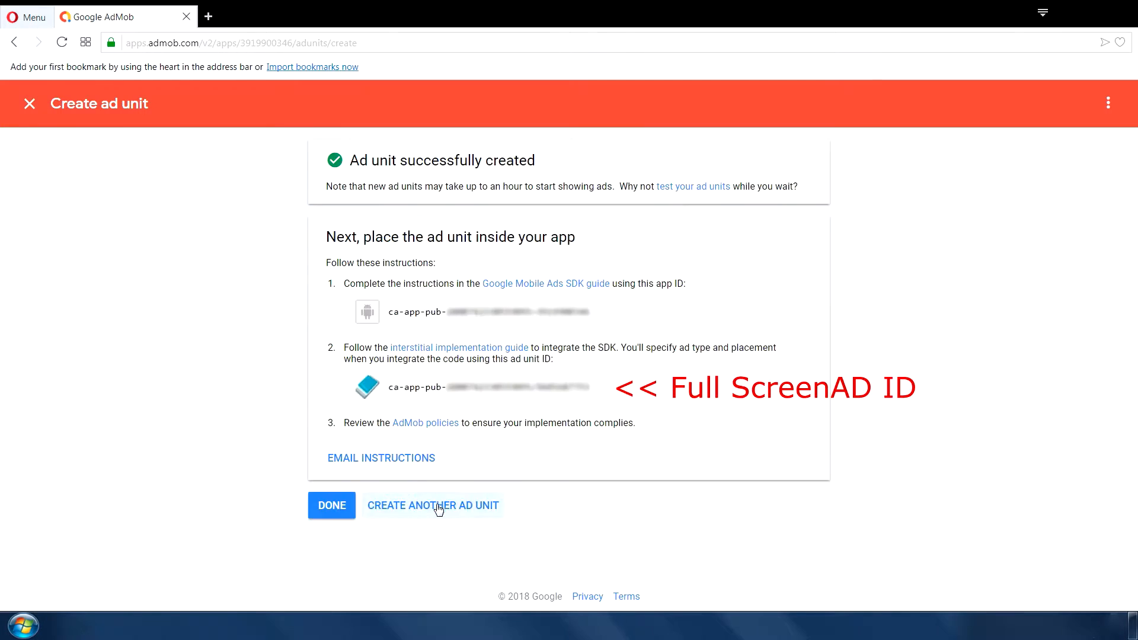
click(433, 505)
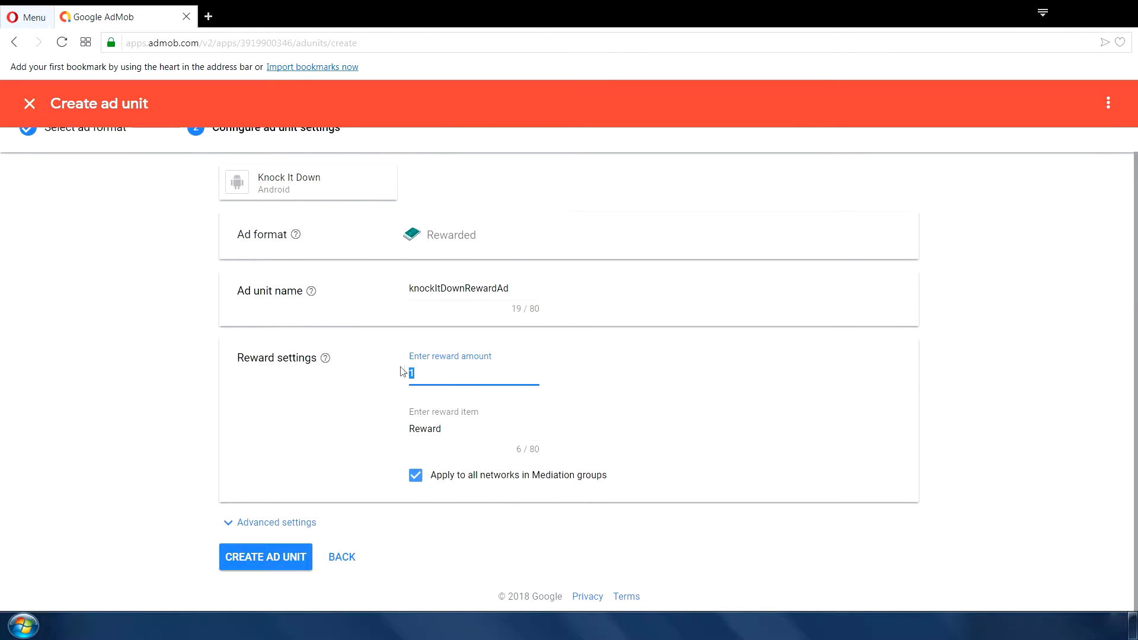
click(266, 557)
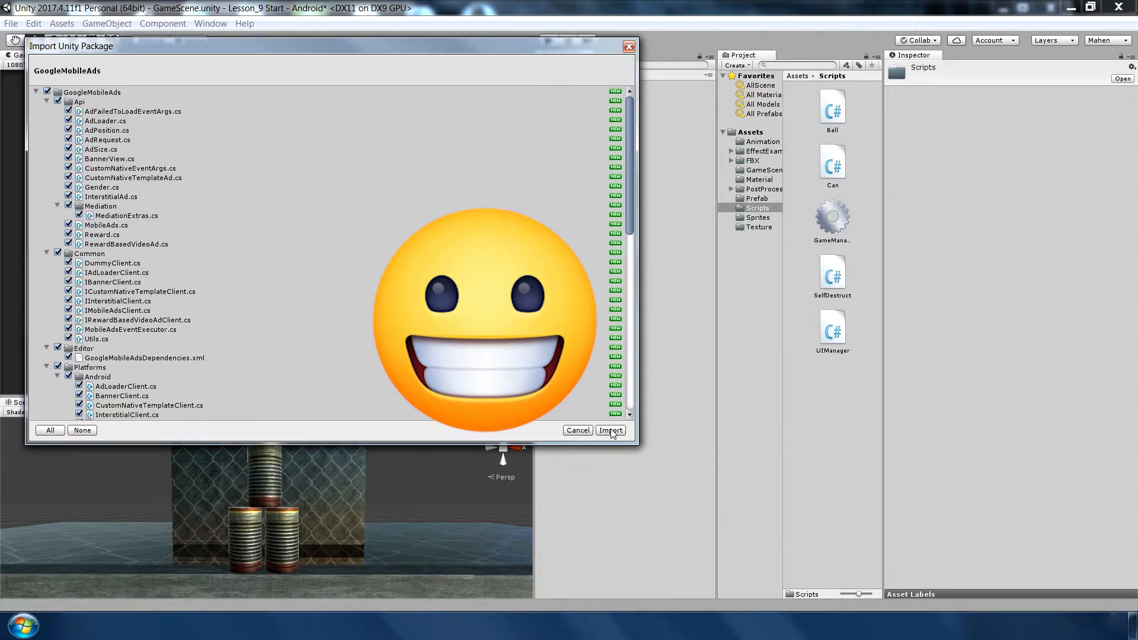
Step: Import the GoogleMobileAds custom package into the Unity project
click(611, 430)
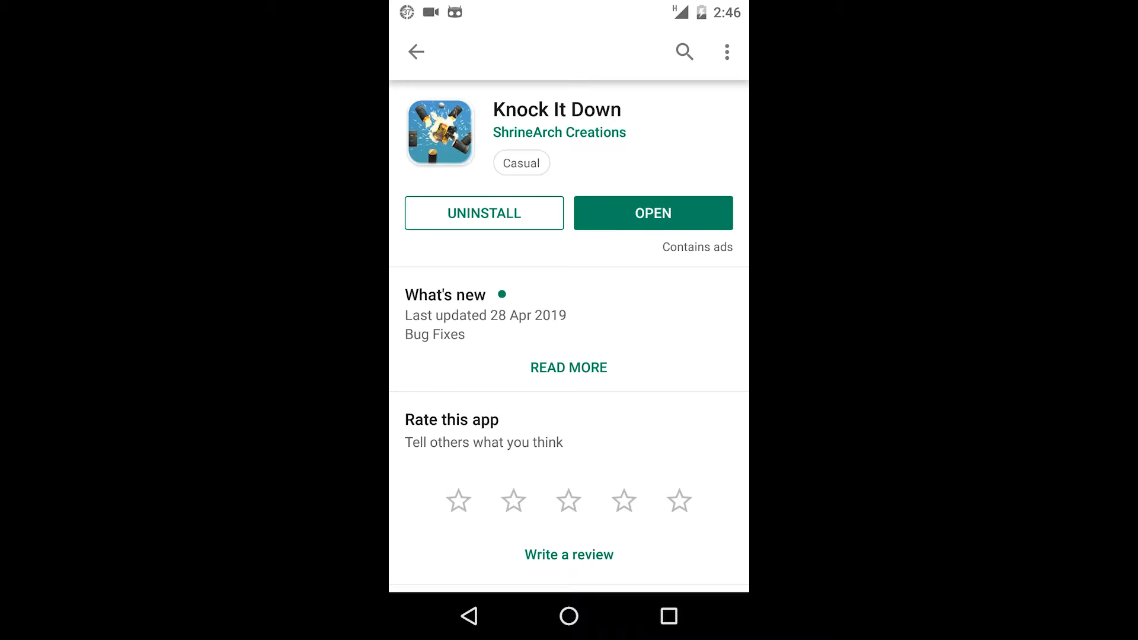
Step: Launch Knock It Down from its Play Store page so the main menu shows a banner ad
click(653, 213)
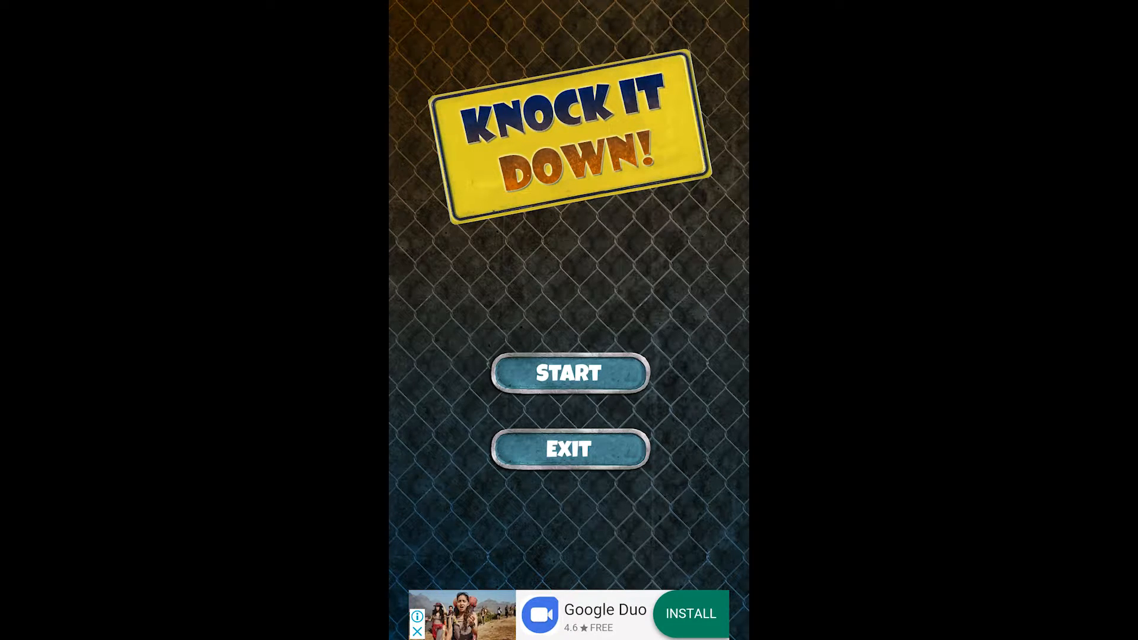
Step: Start a round, dismiss the interstitial with NO THANKS, and end at 17 points
click(568, 373)
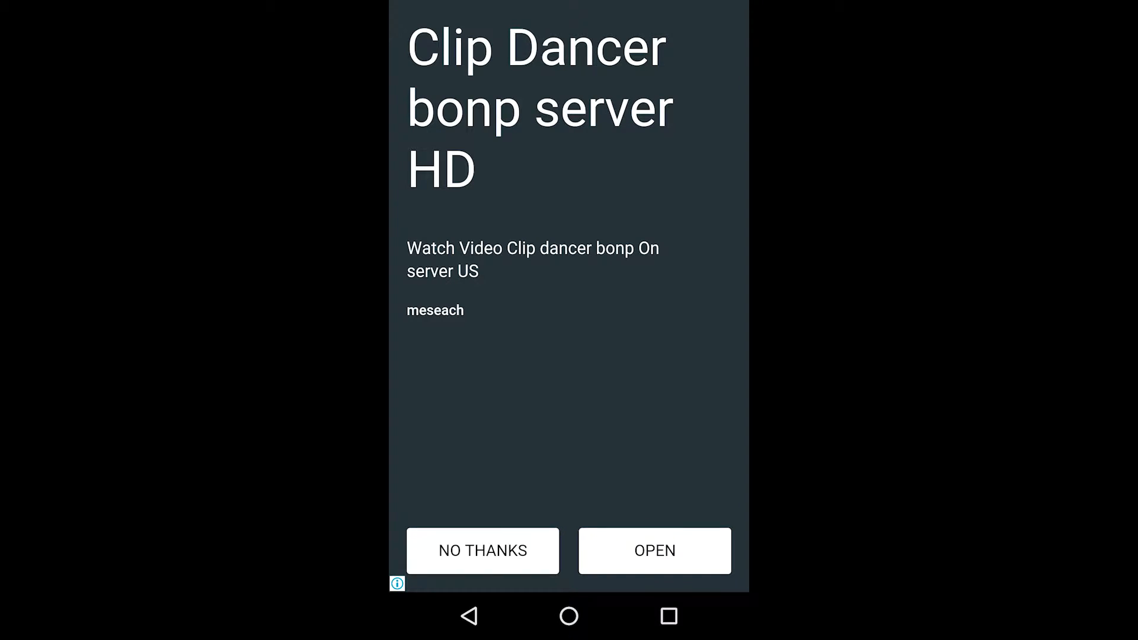
click(483, 550)
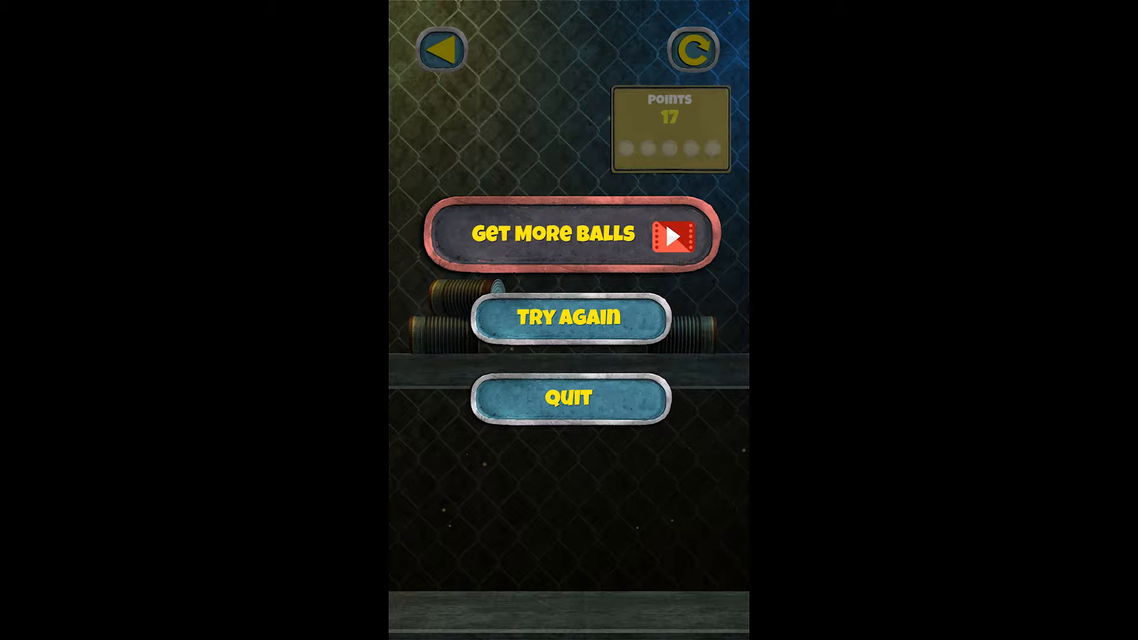
Step: Watch the rewarded video for 3 extra balls and play on to 19 points
click(568, 234)
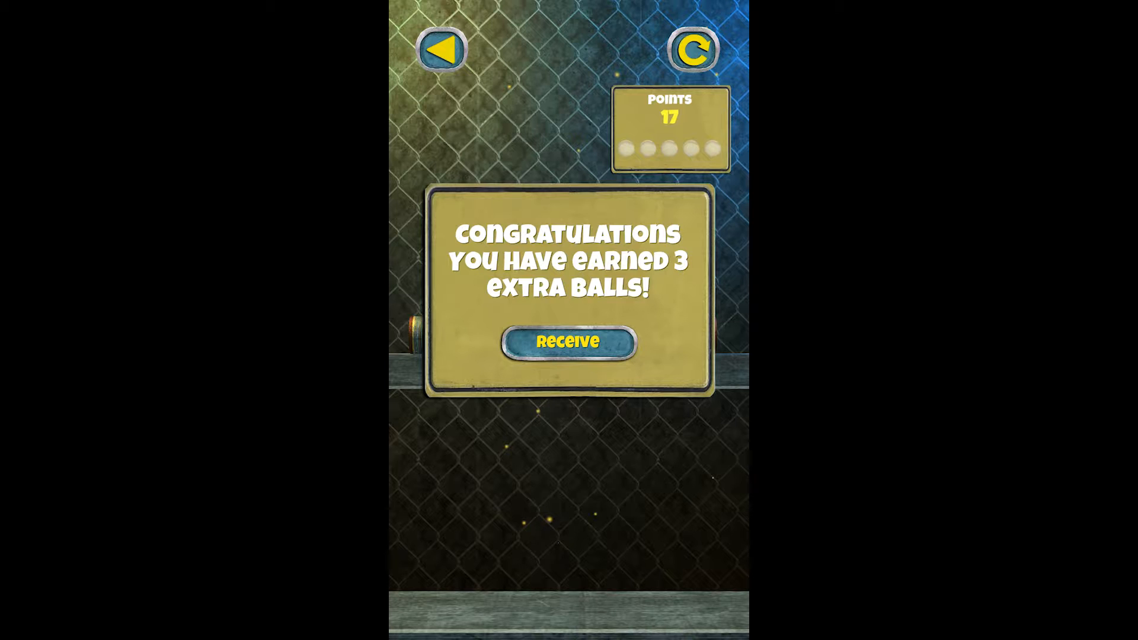
click(568, 342)
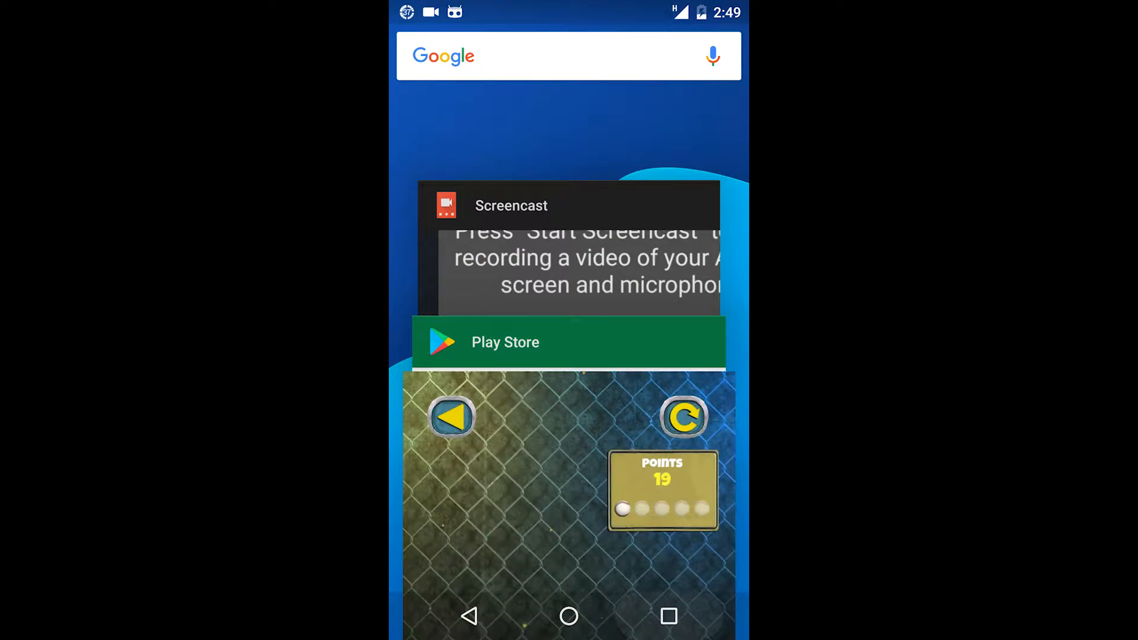
Step: Check the notification shade, return to the Play Store page and relaunch Knock It Down
click(567, 341)
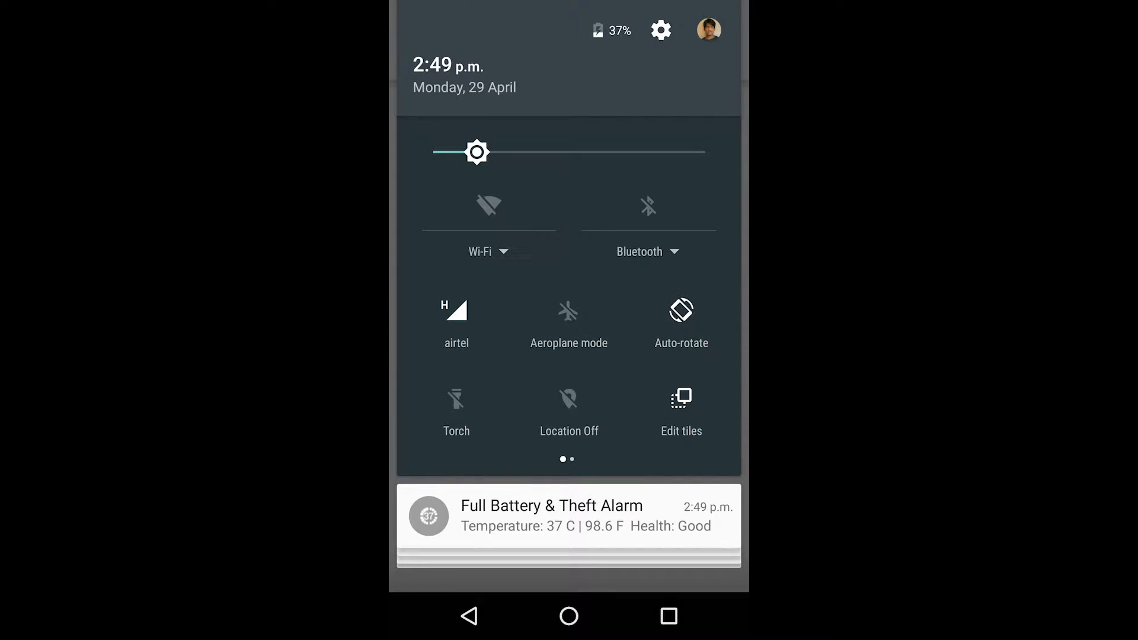
click(486, 207)
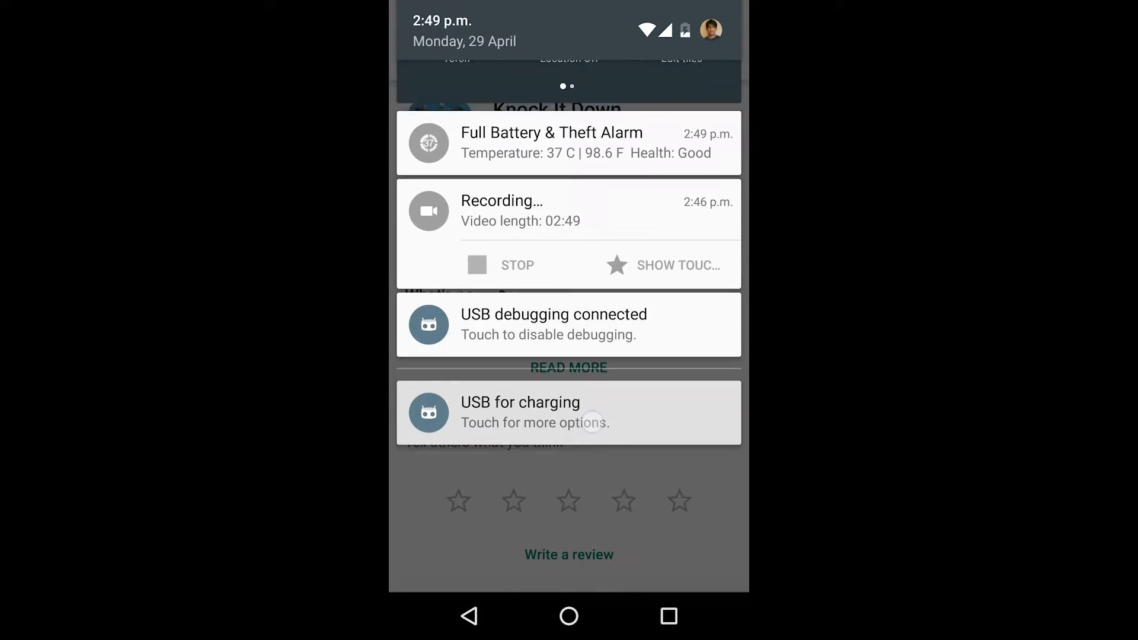
click(569, 412)
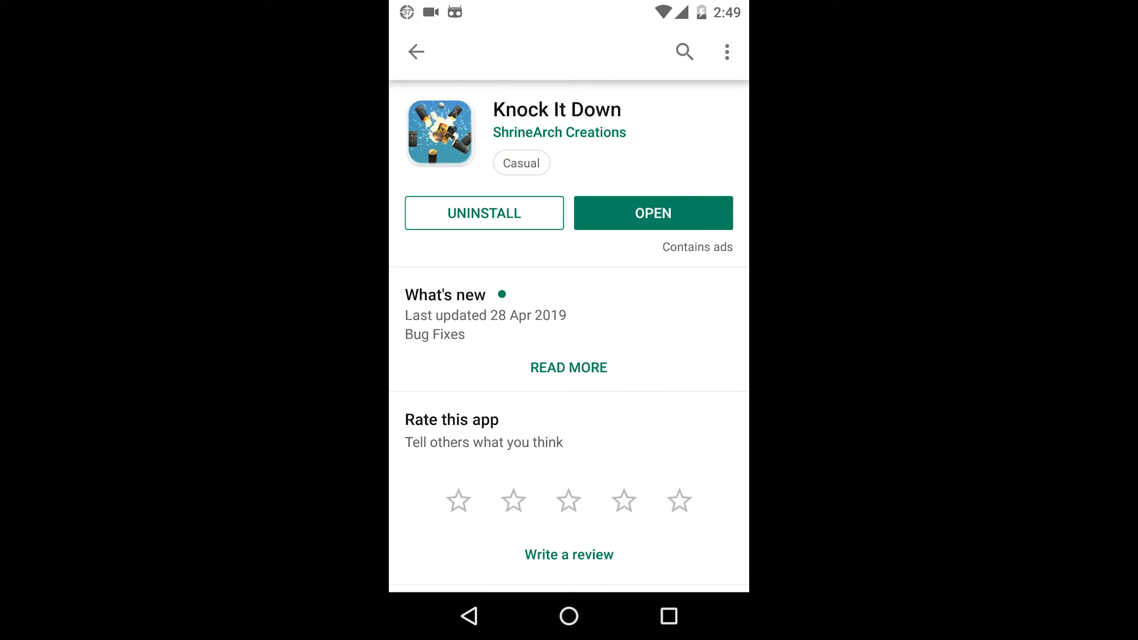
click(653, 213)
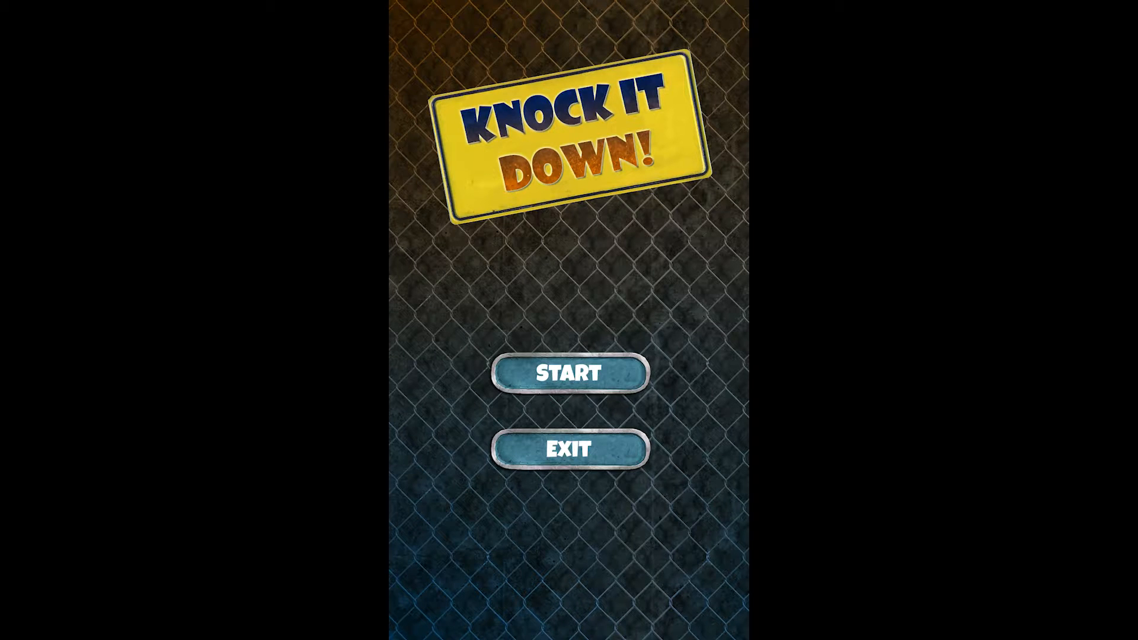
click(569, 374)
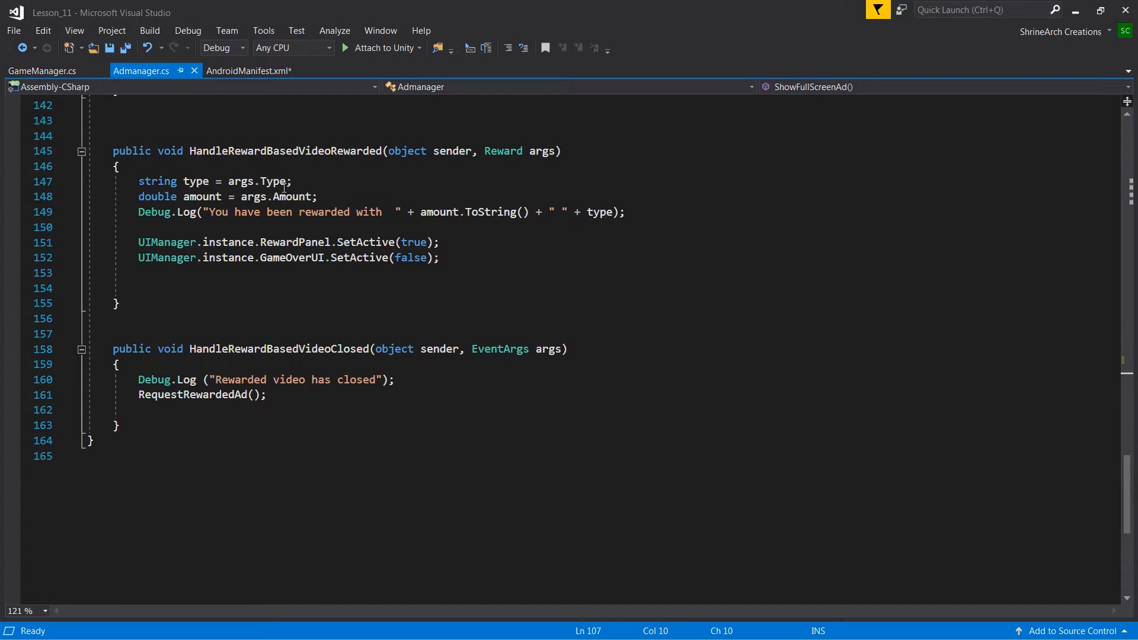
scroll(up, 3)
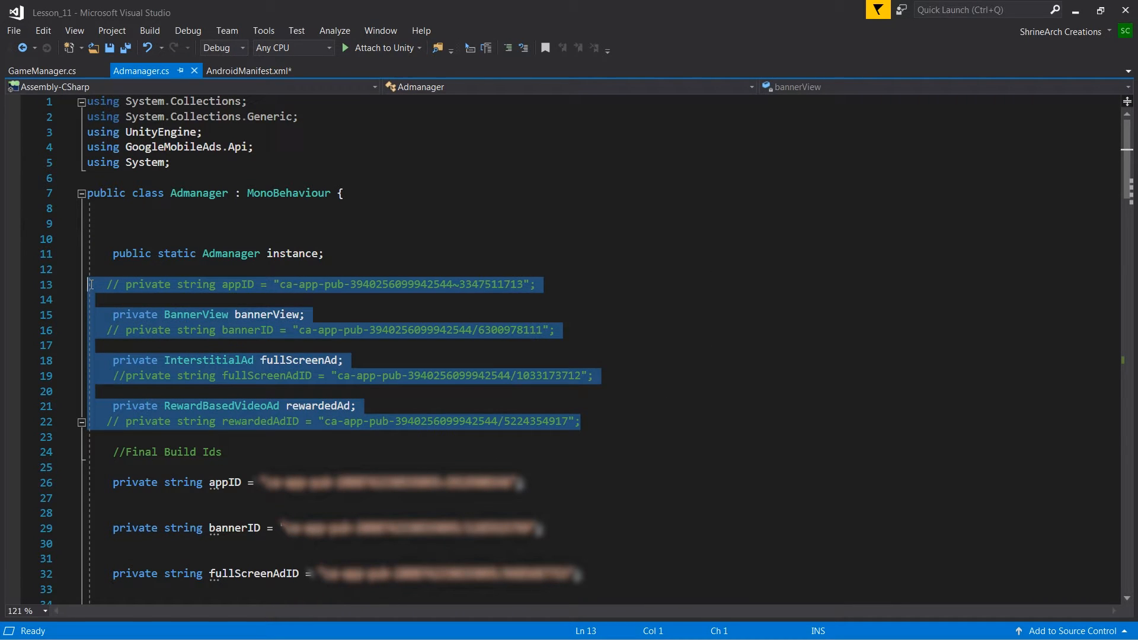
click(344, 360)
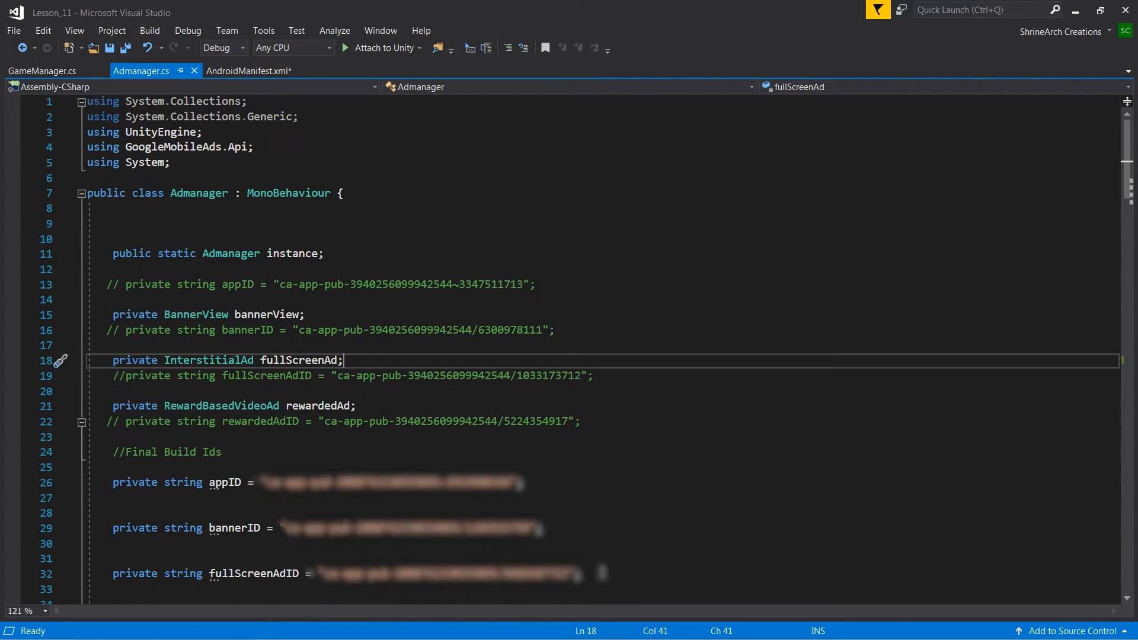
mouse_move(649, 531)
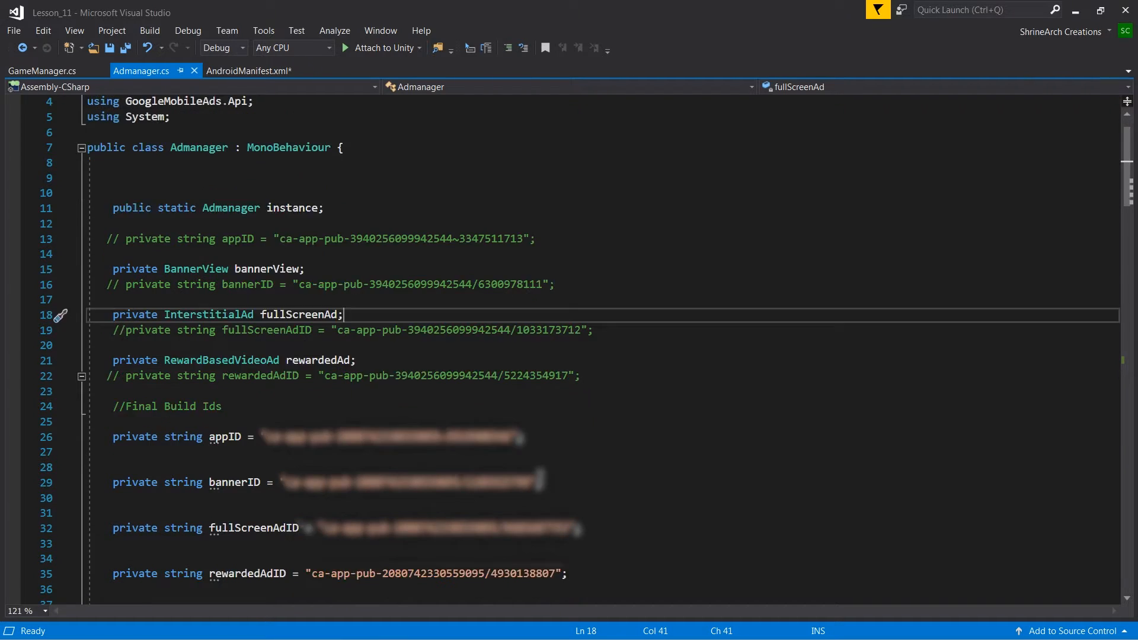
scroll(down, 3)
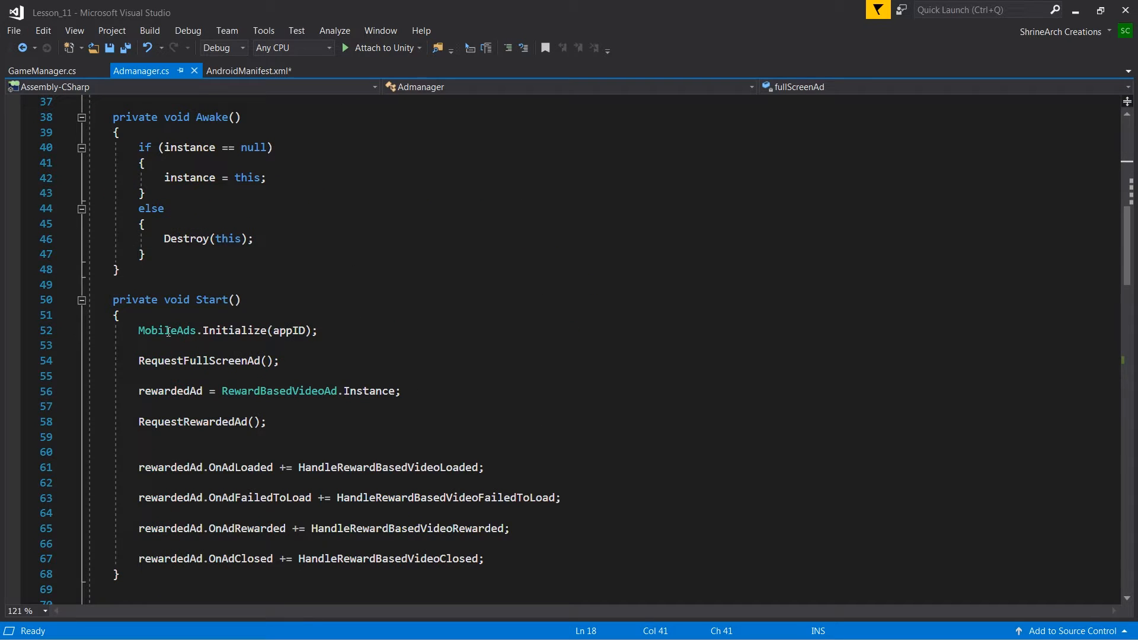
mouse_move(401, 339)
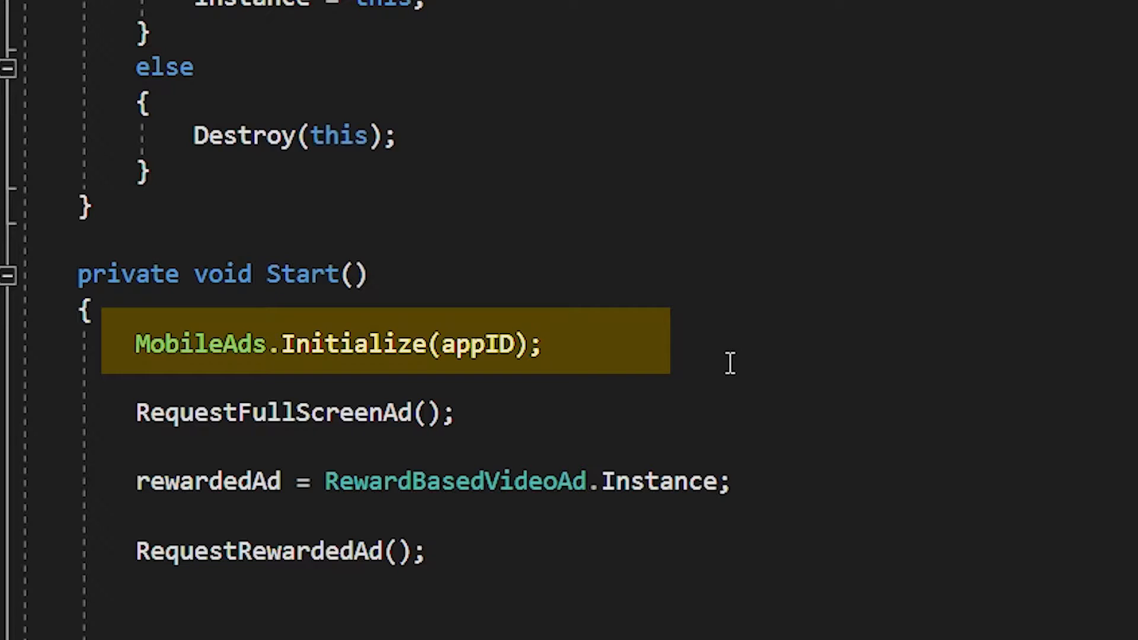
click(147, 342)
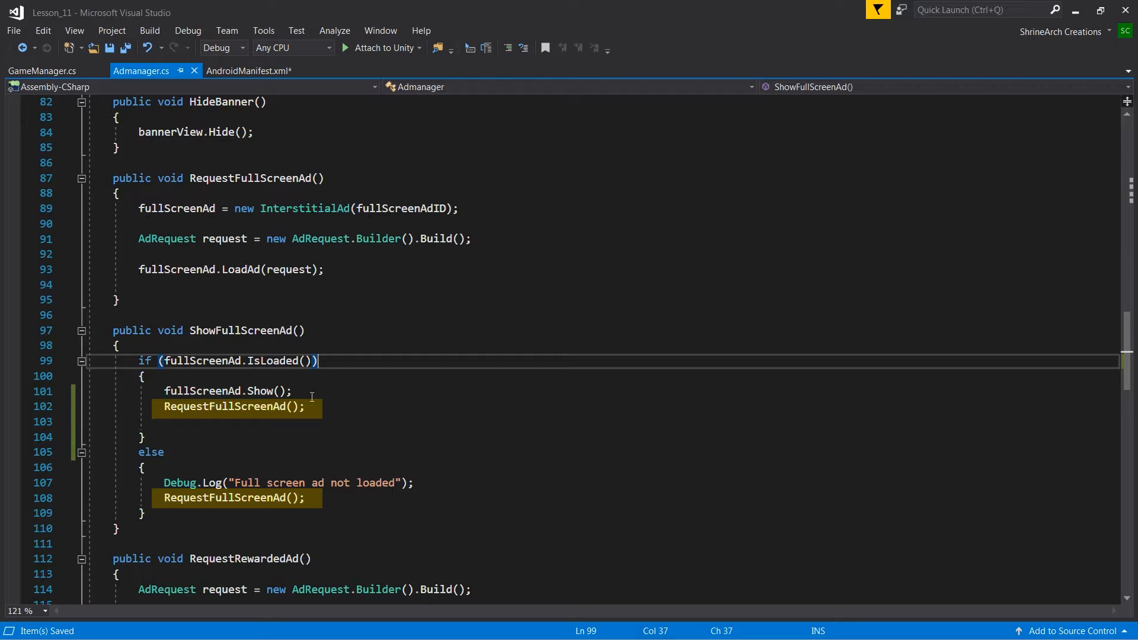
scroll(down, 3)
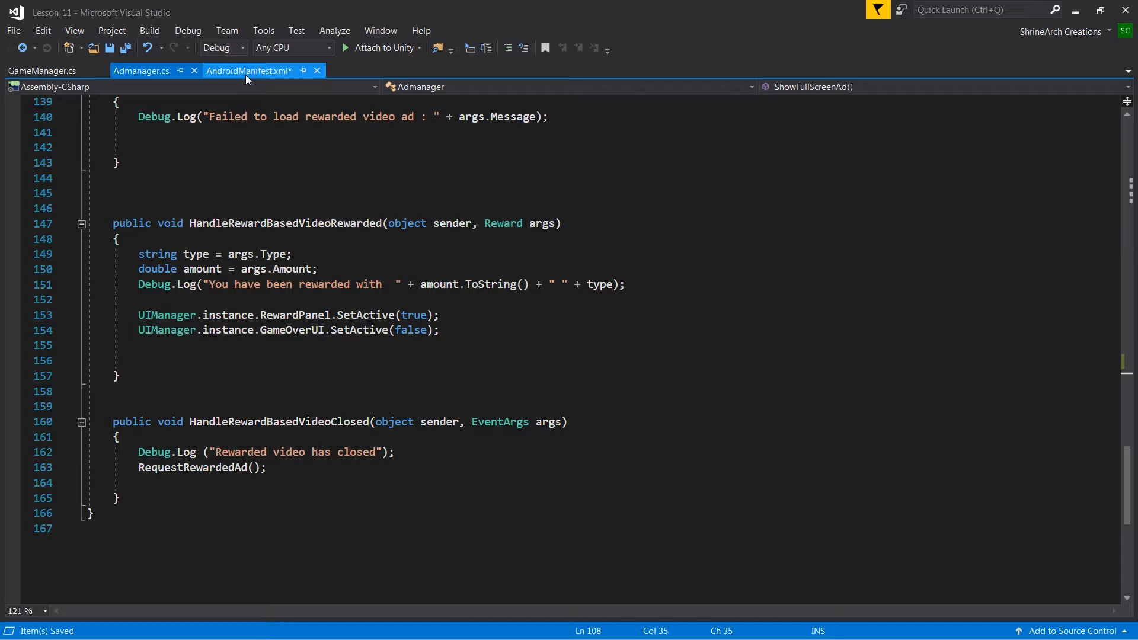
Step: Switch to AndroidManifest.xml showing the AdMob app ID meta-data entry
click(248, 71)
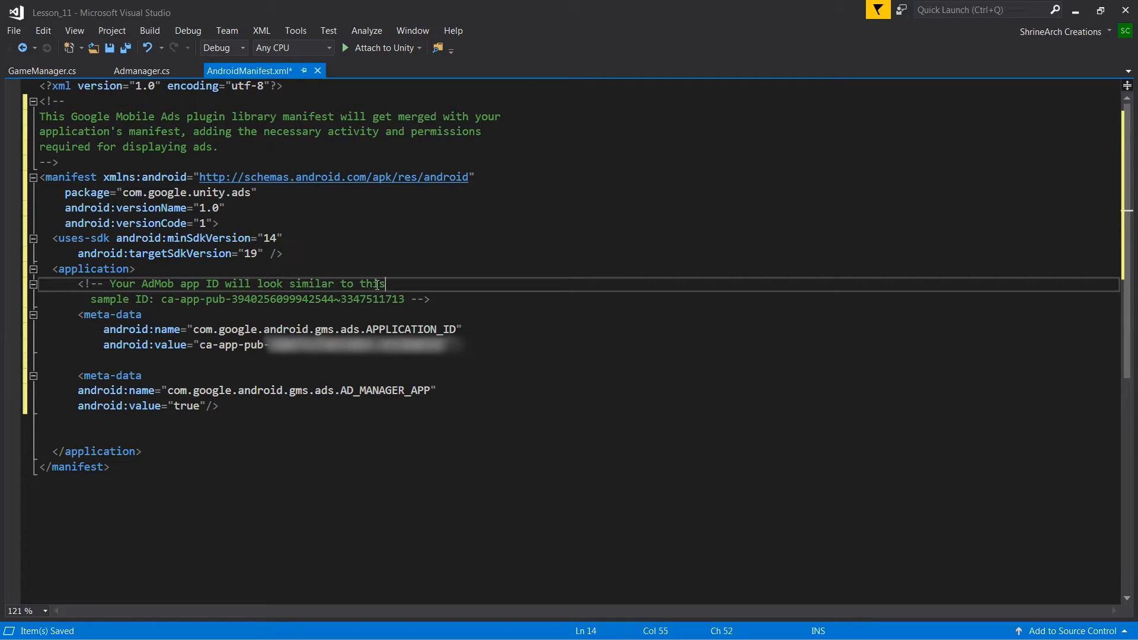
mouse_move(434, 420)
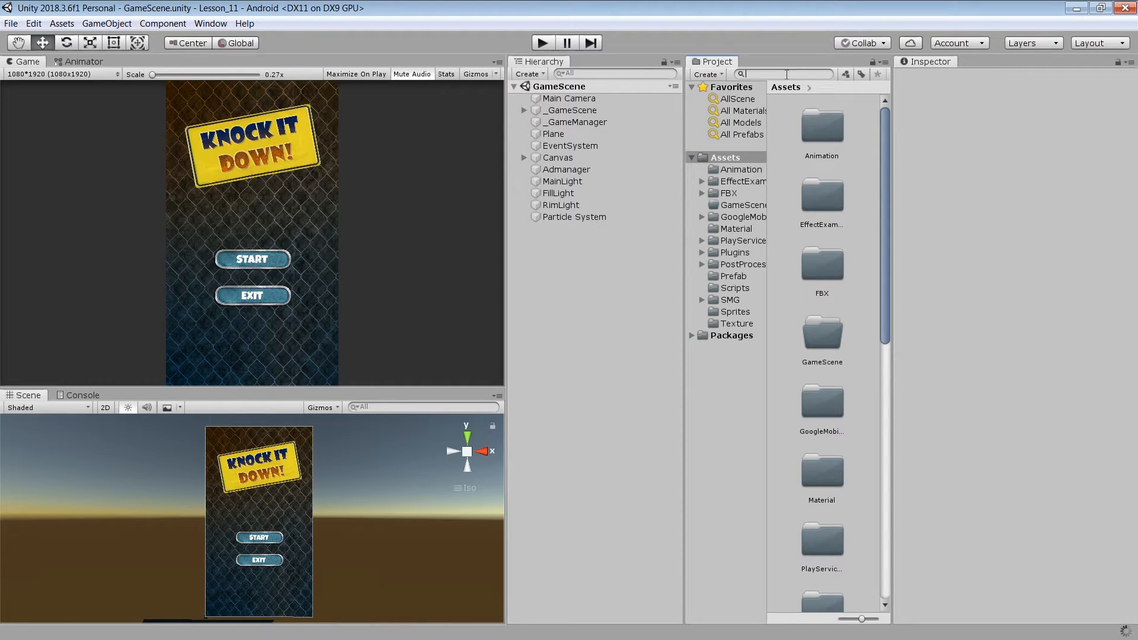
Step: Search the Project window assets for 'manifest'
text(manife)
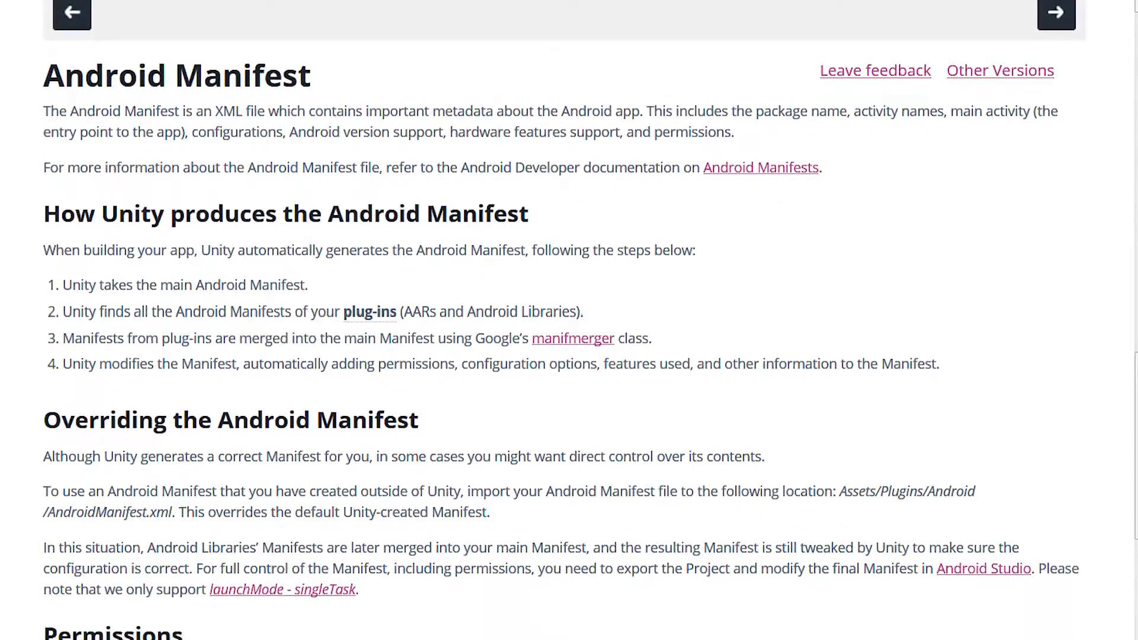
Step: Scroll through the Unity Manual's Android Manifest page to its end
scroll(down, 3)
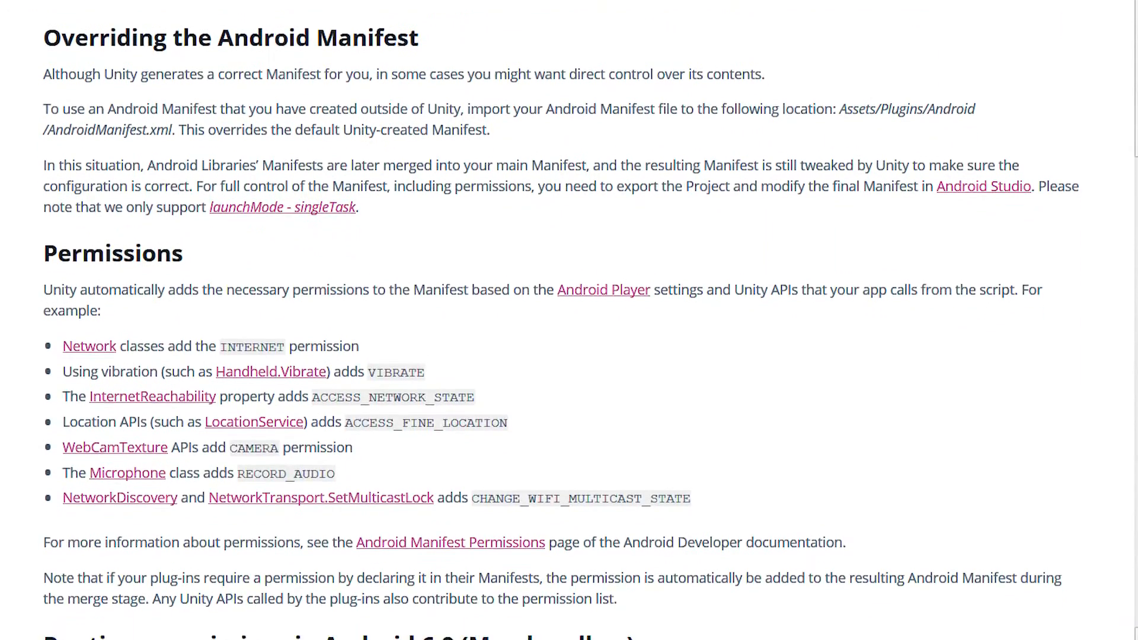
scroll(down, 3)
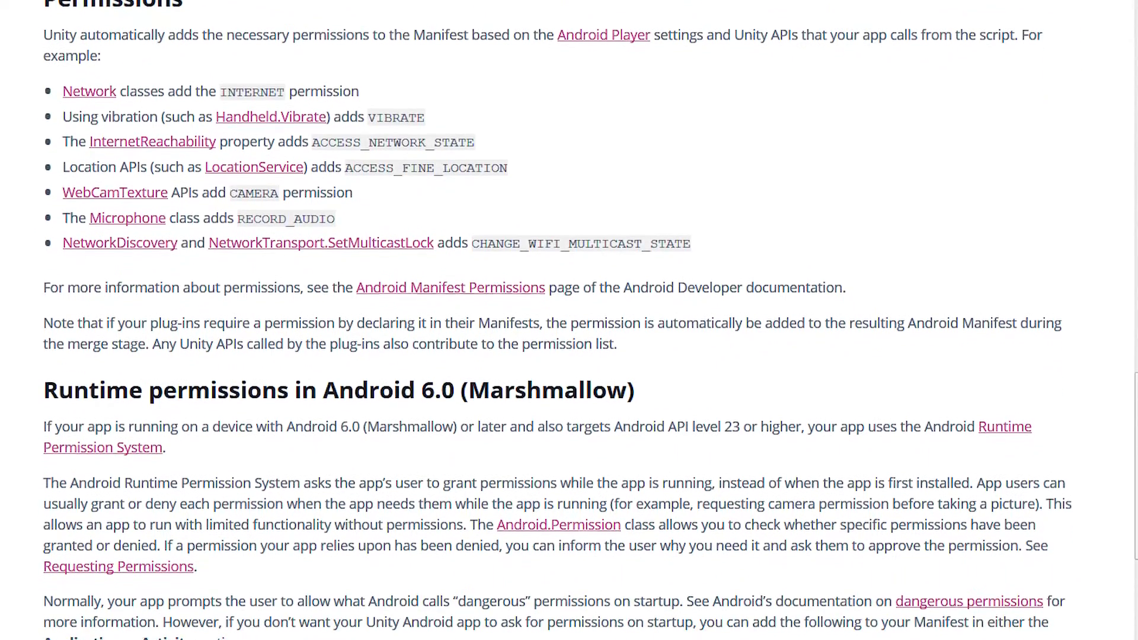
scroll(down, 3)
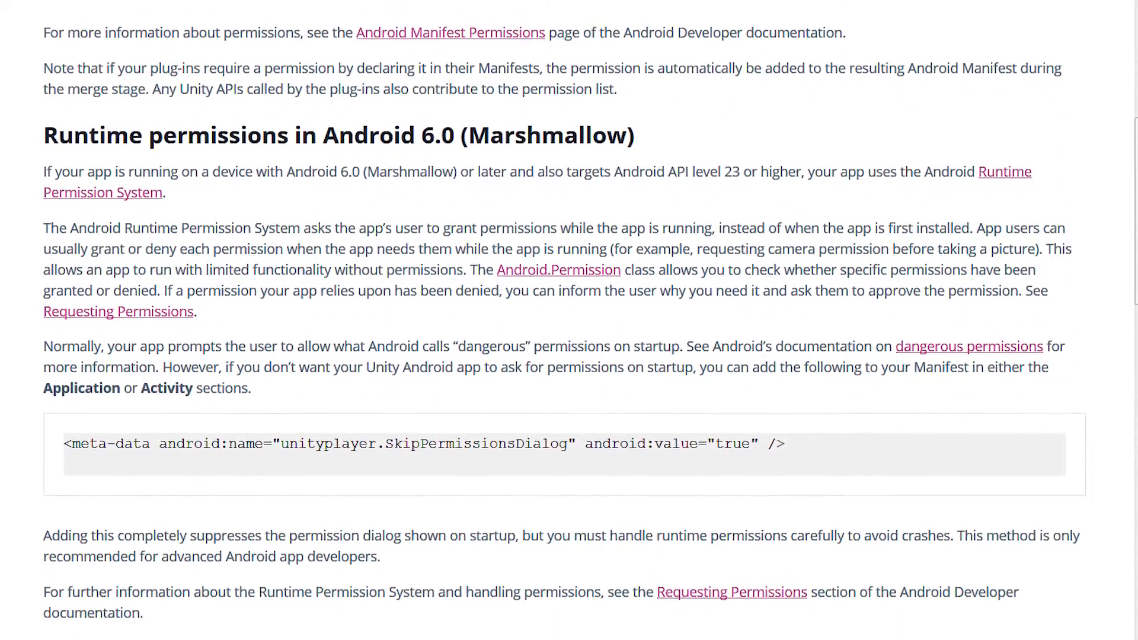
scroll(down, 3)
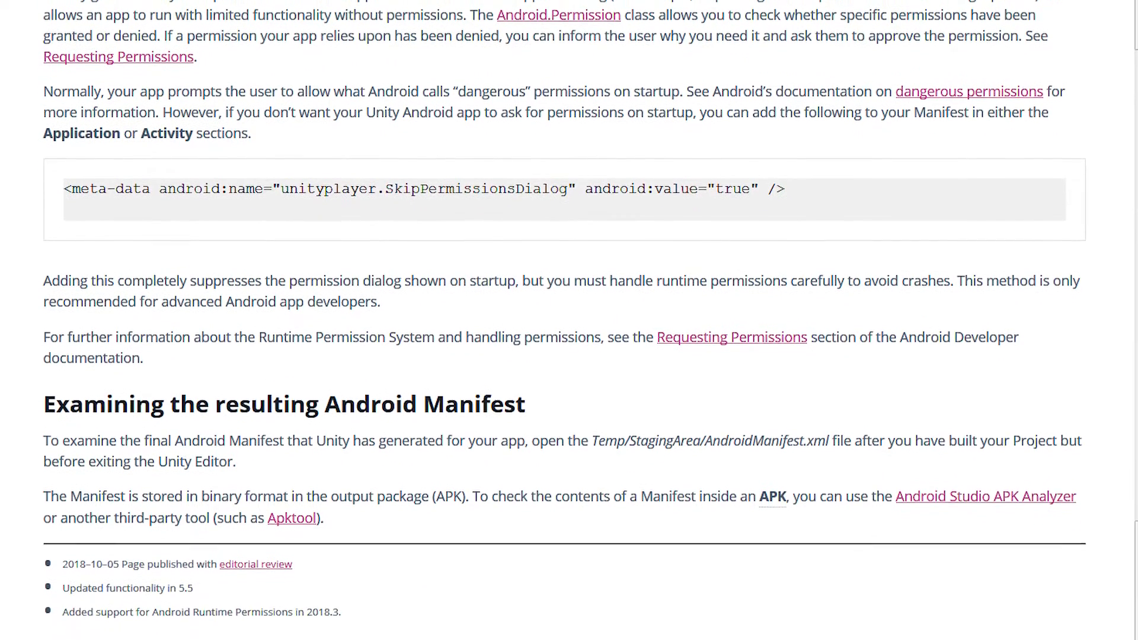
scroll(down, 3)
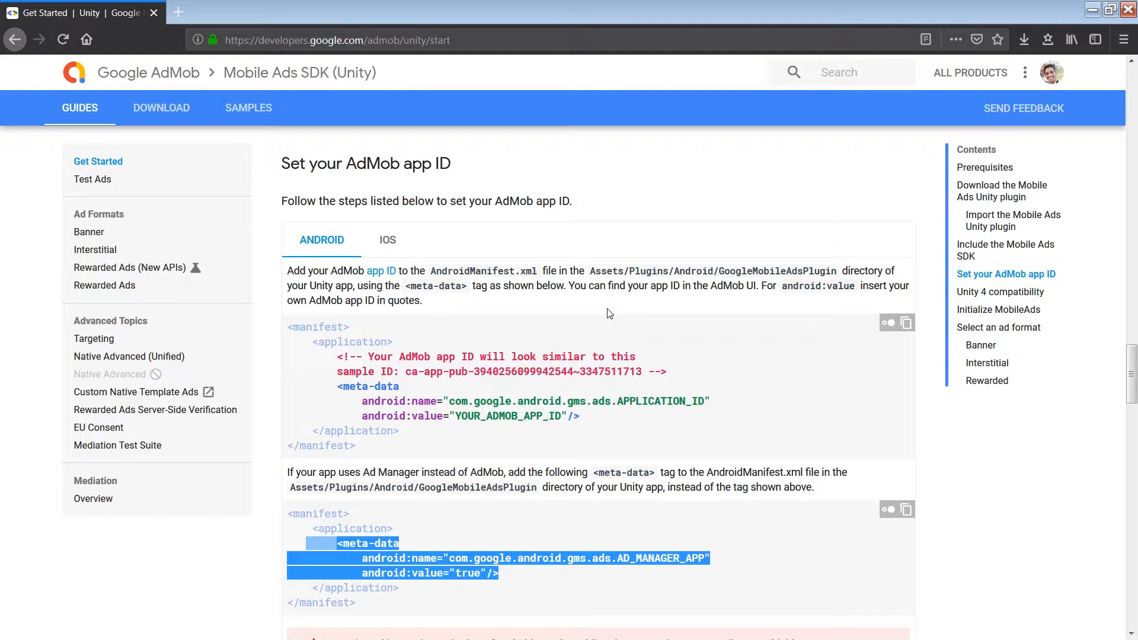
scroll(down, 3)
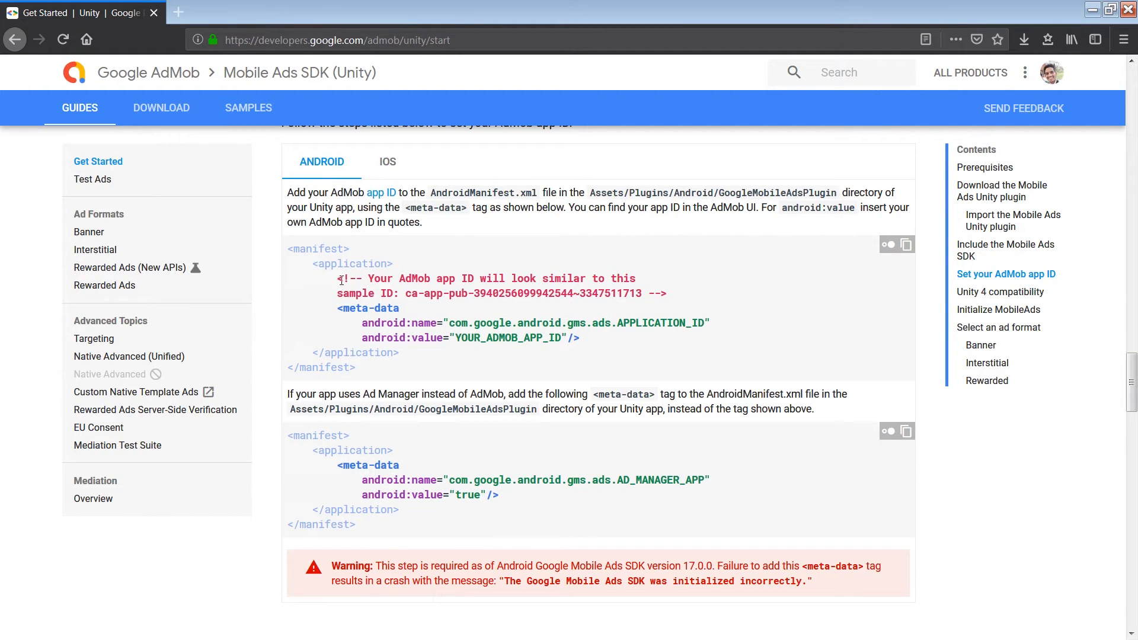
drag(338, 277, 581, 338)
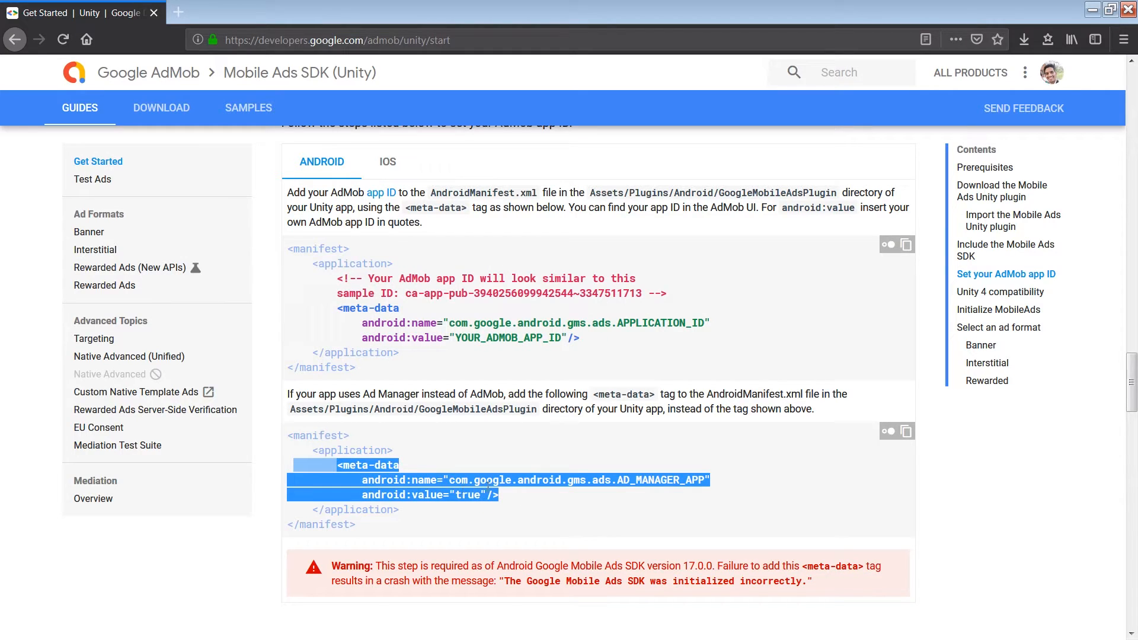
click(550, 380)
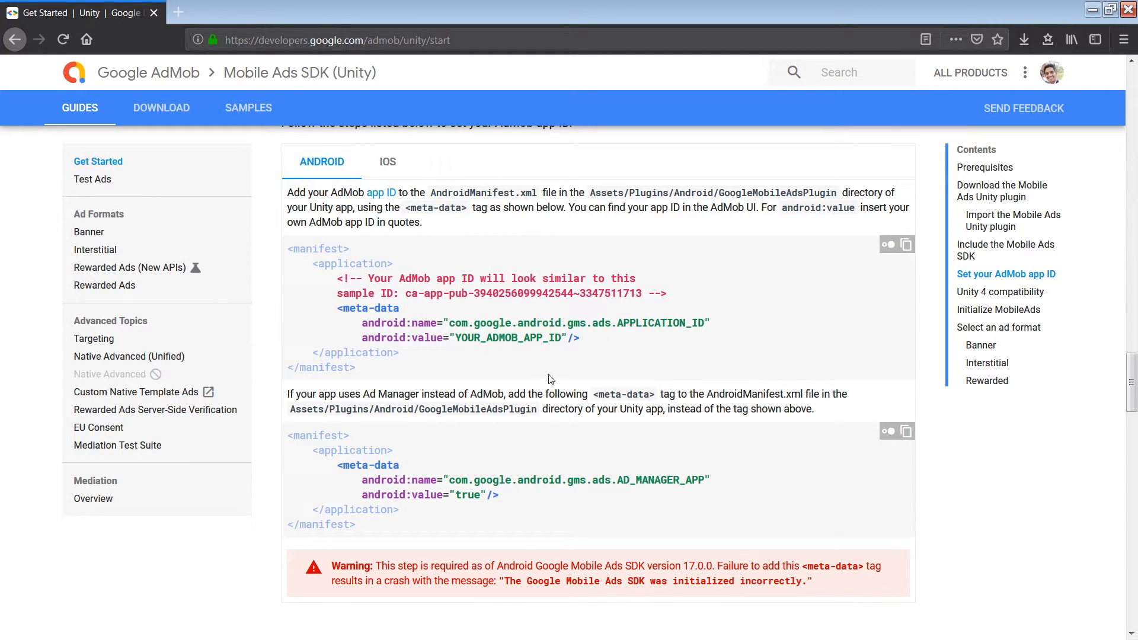
mouse_move(507, 354)
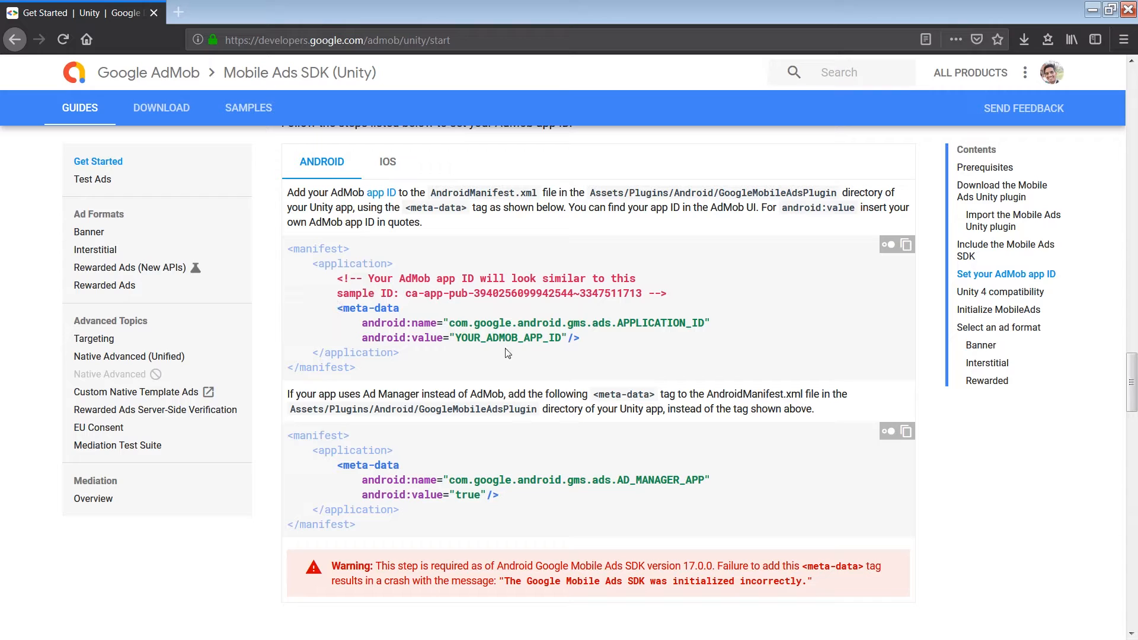
double_click(508, 338)
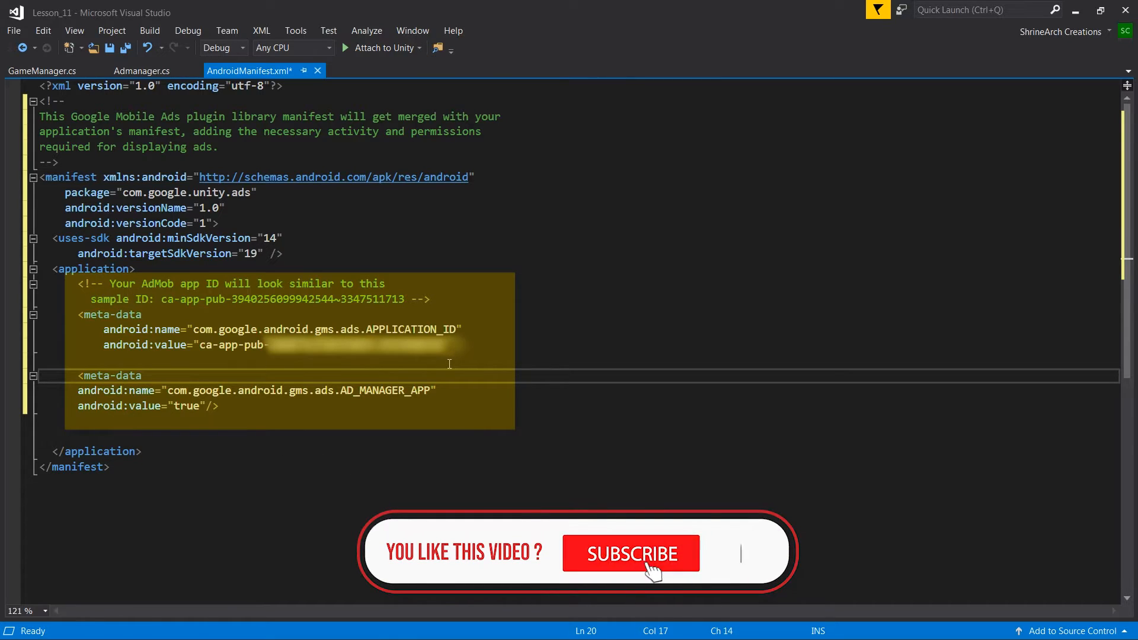
click(631, 554)
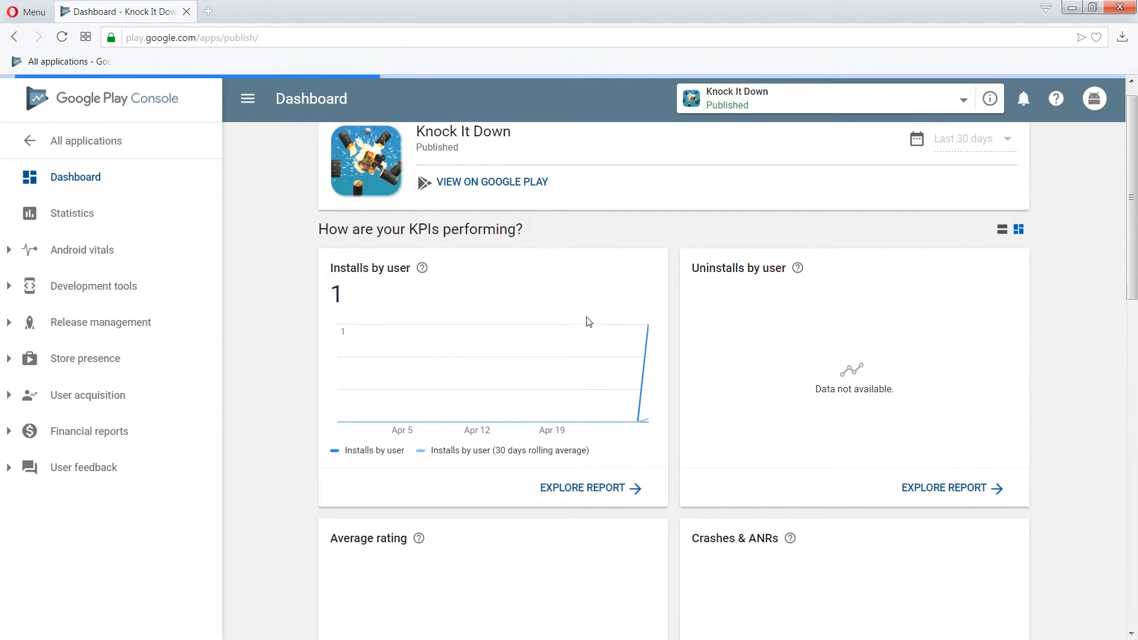
Step: Scroll through the Play Console Dashboard down to Knock It Down's release 1.1 rollout
scroll(down, 3)
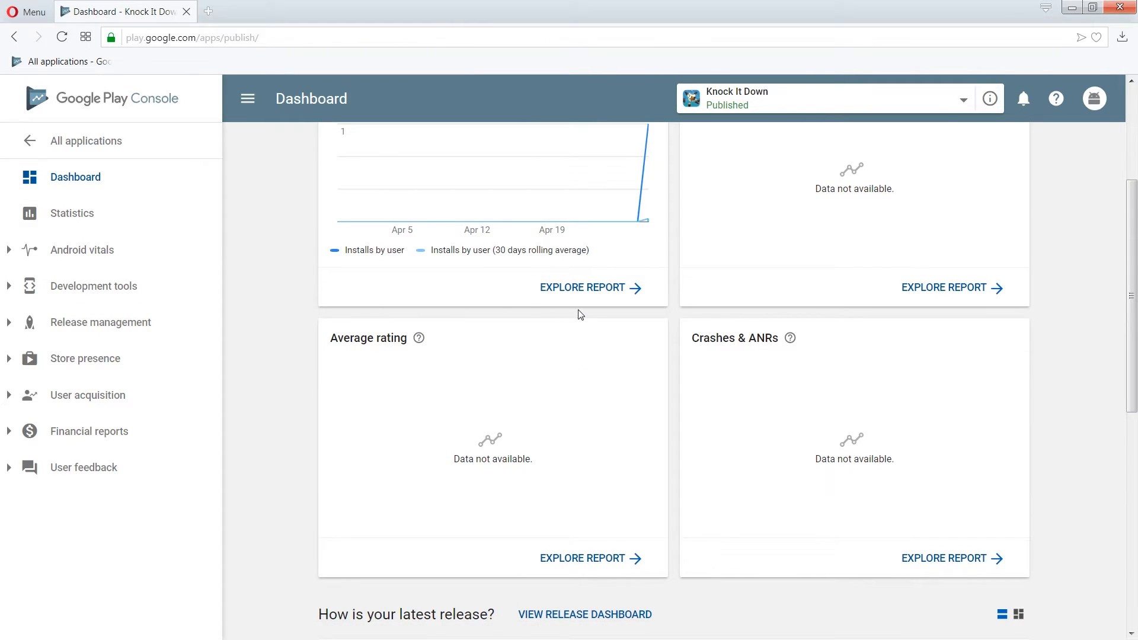
scroll(down, 3)
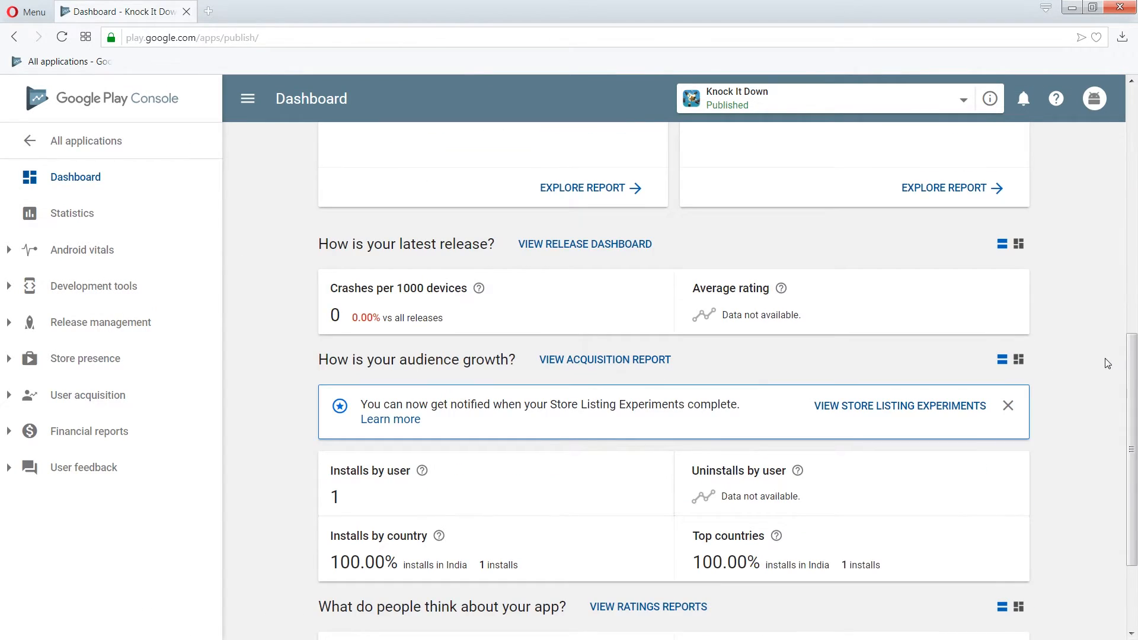
scroll(down, 3)
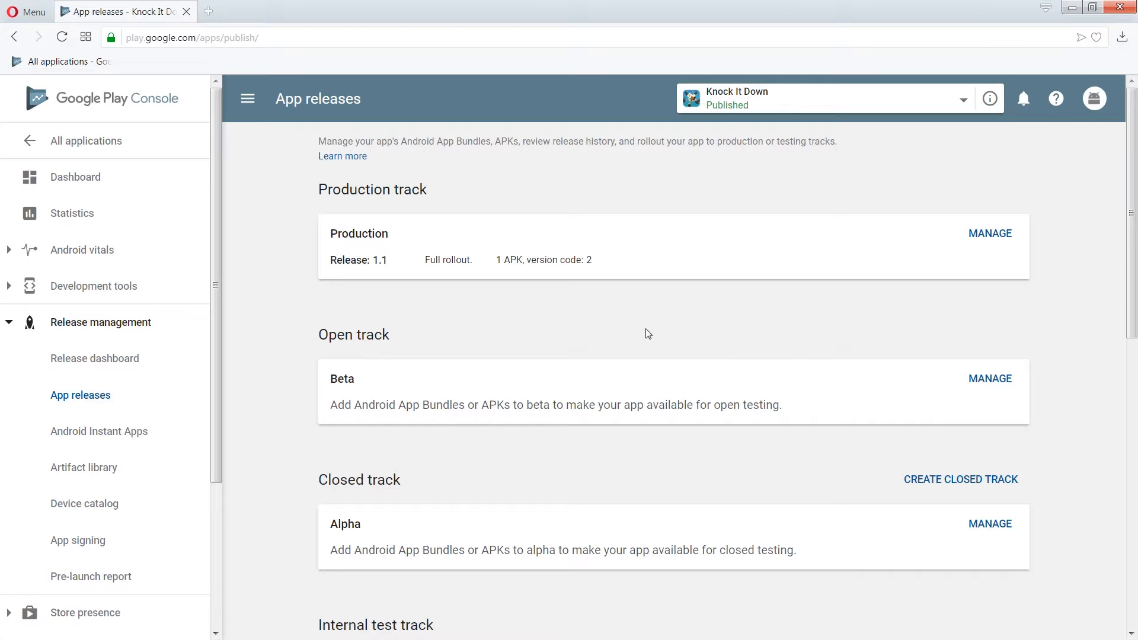
scroll(down, 3)
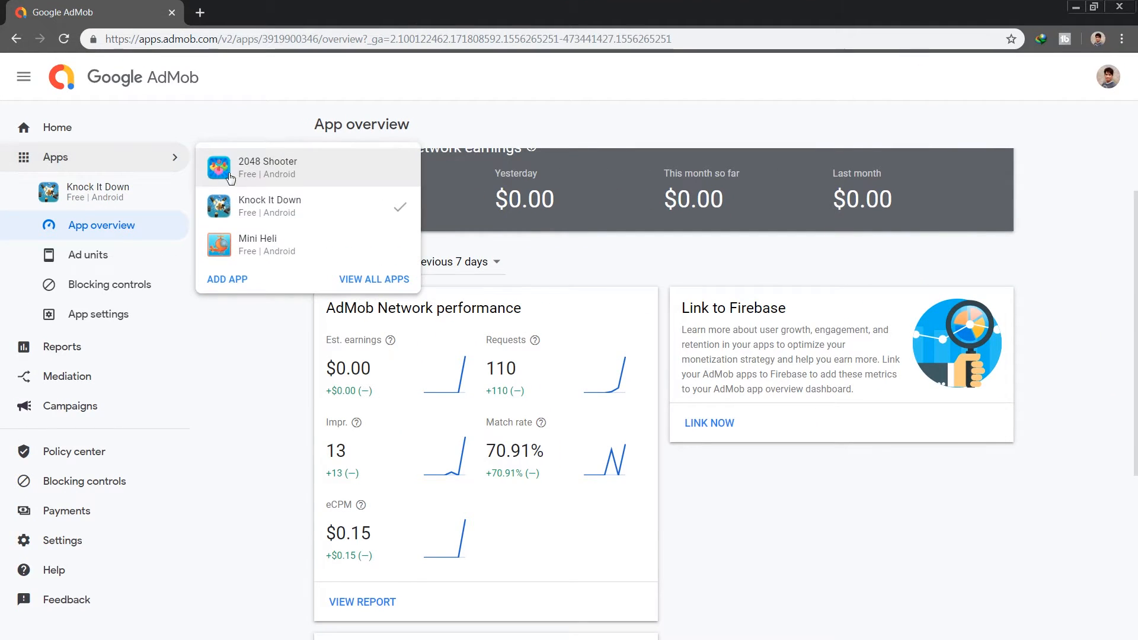
Step: Add the published 2048 Shooter app in AdMob by searching its package 'com.shrifearch20'
click(228, 279)
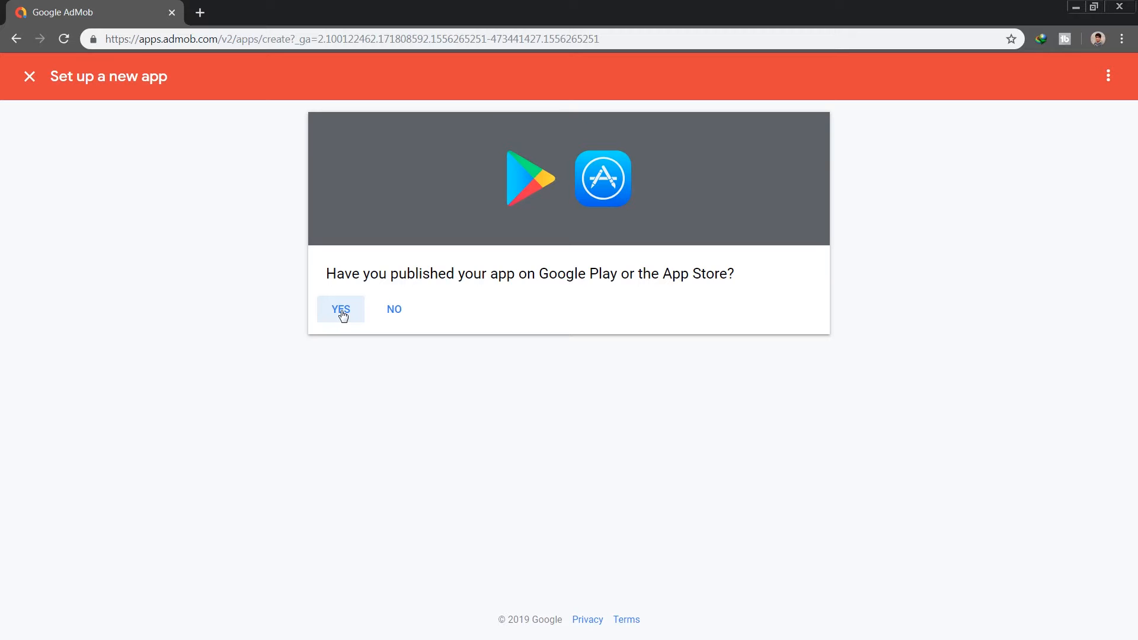
click(340, 308)
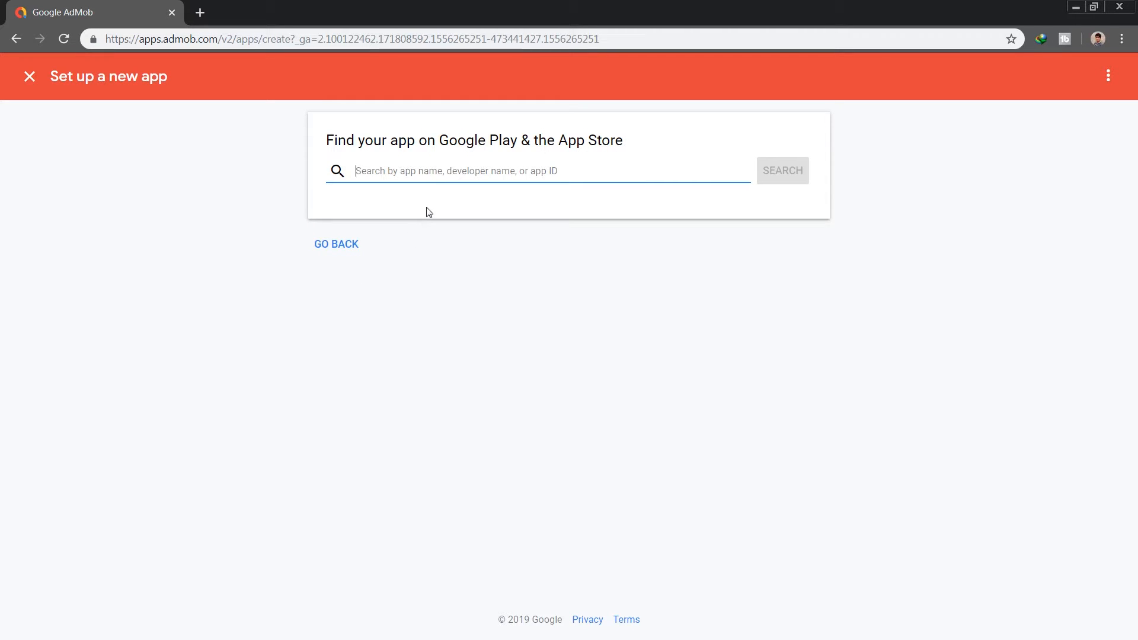
text(com.shrifearch2048shooter.com)
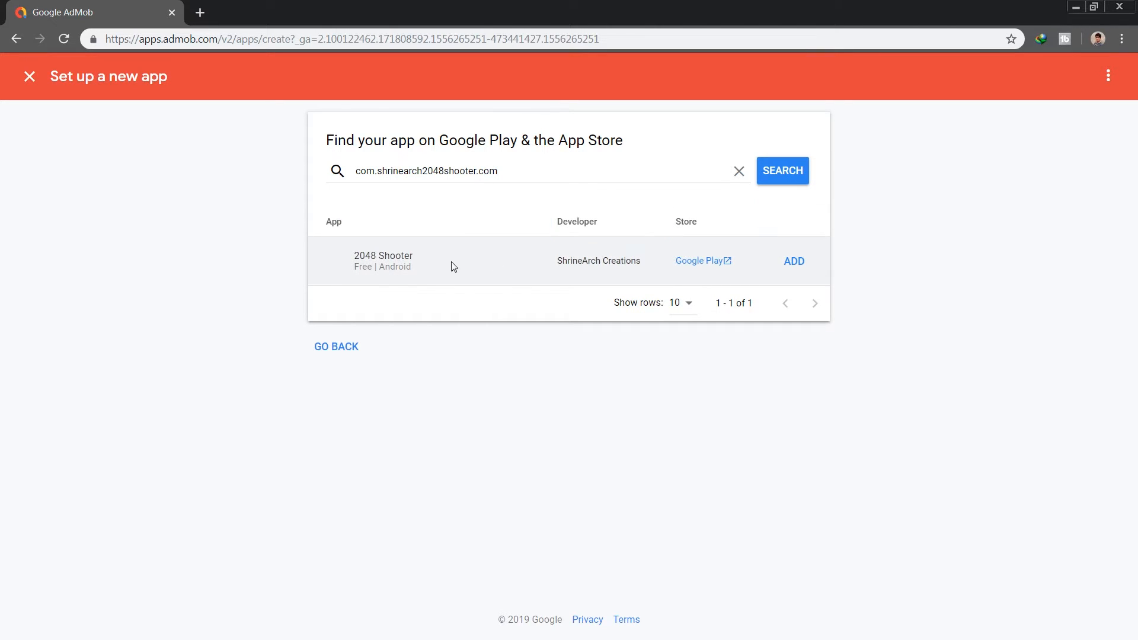
click(794, 261)
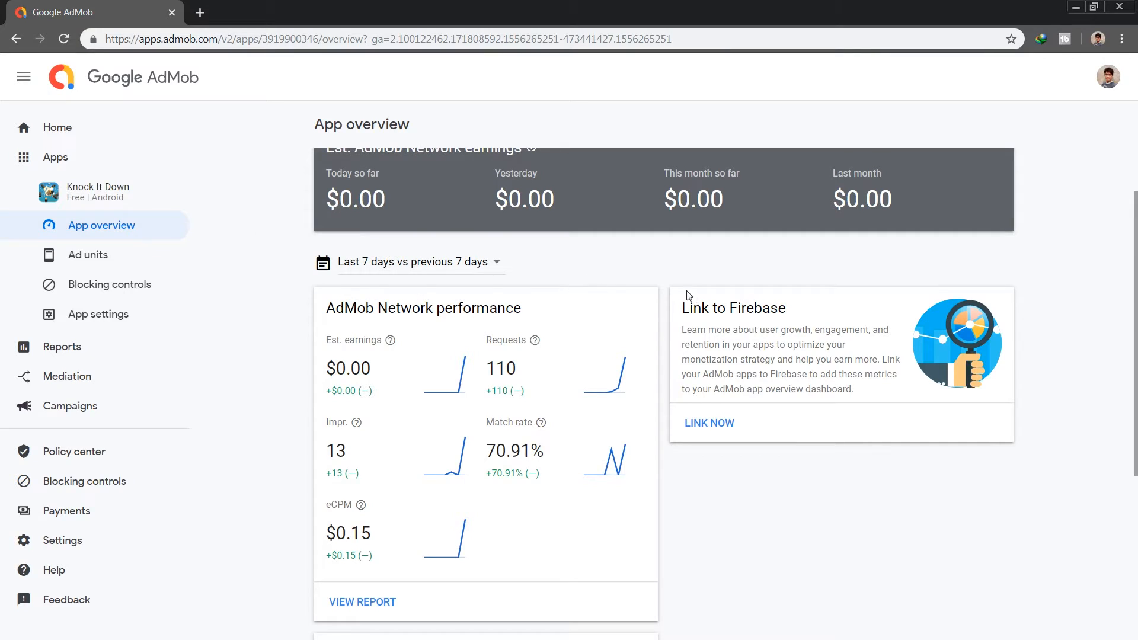
scroll(down, 3)
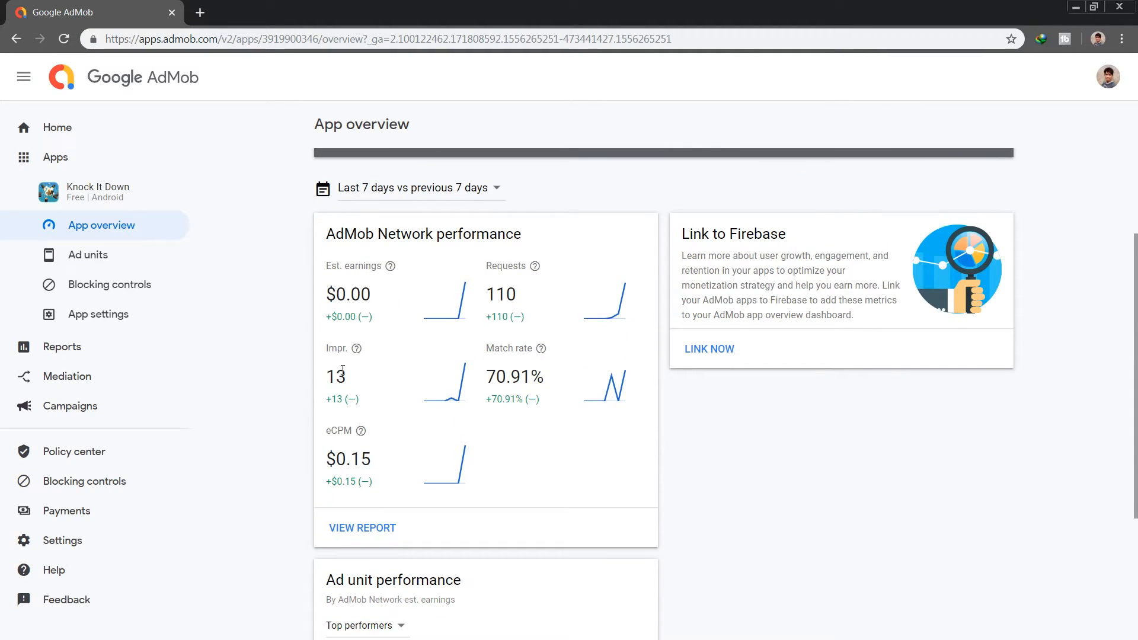
click(88, 255)
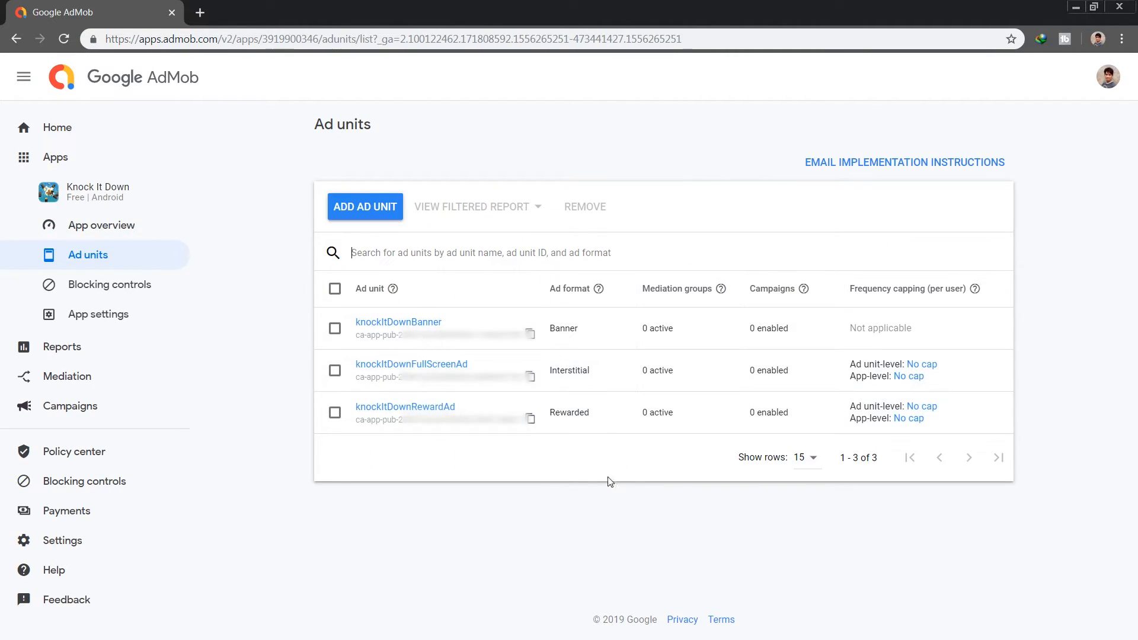
click(101, 225)
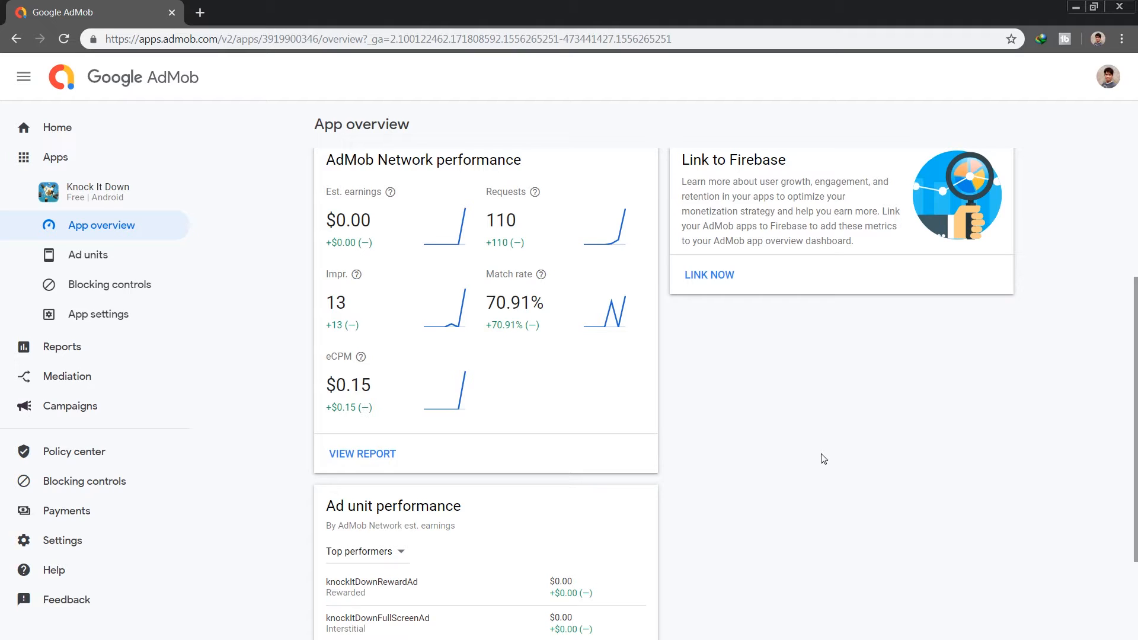
mouse_move(800, 362)
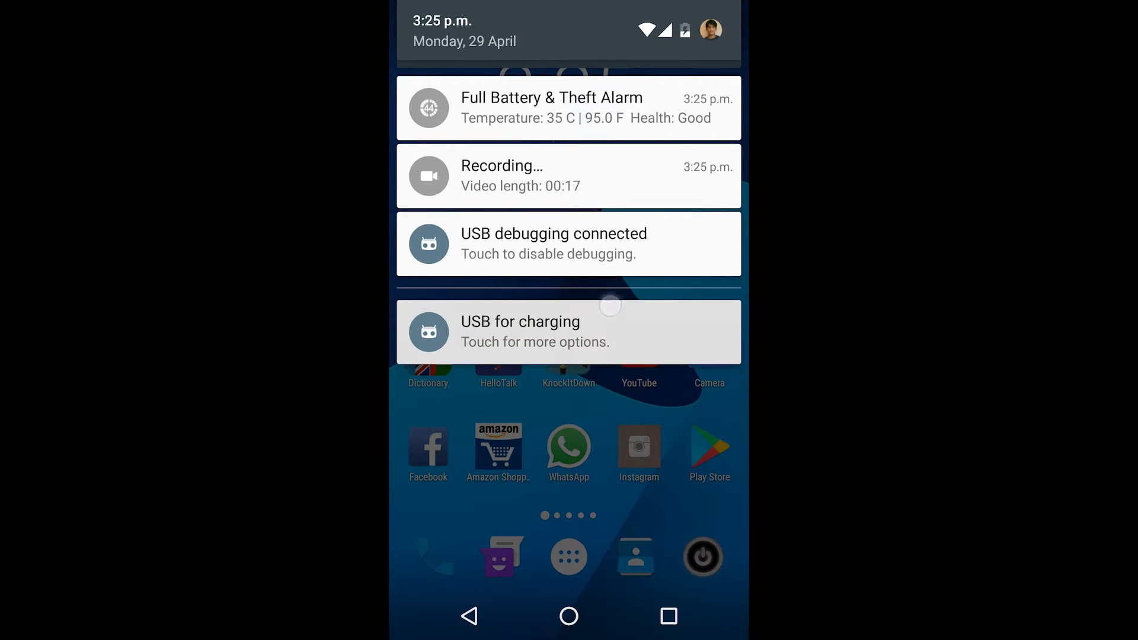
Step: Switch the device's USB mode from charging to Photo transfer (PTP)
click(568, 332)
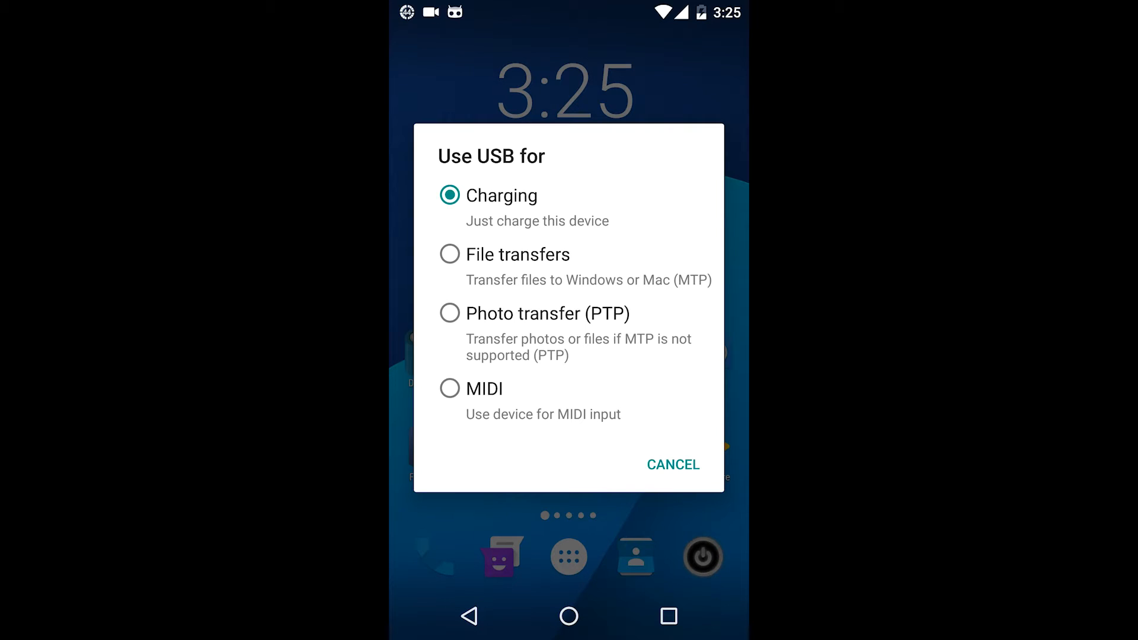
click(545, 313)
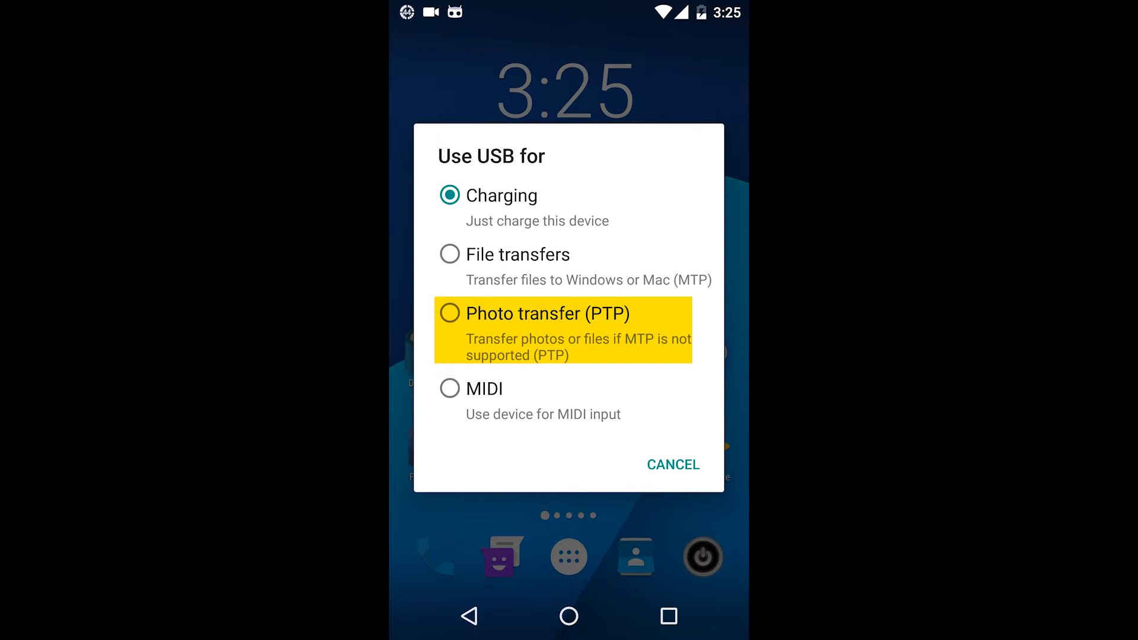
click(673, 465)
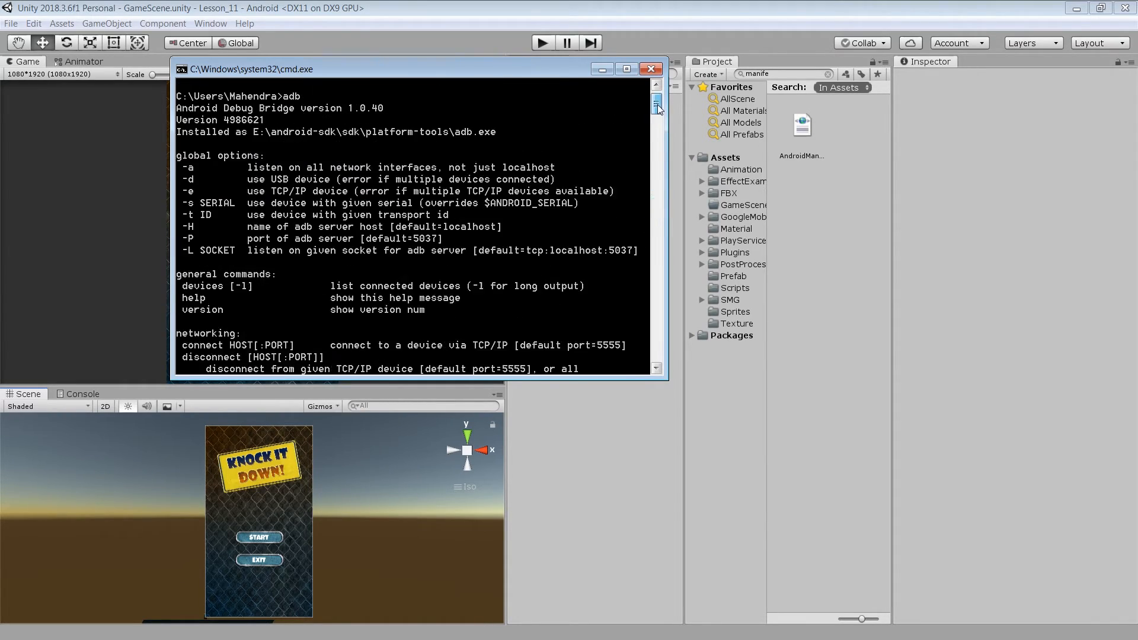
Step: Review adb's help output and enter 'adb logcat -s Unity' at the prompt
scroll(down, 3)
text(adb logcat -s)
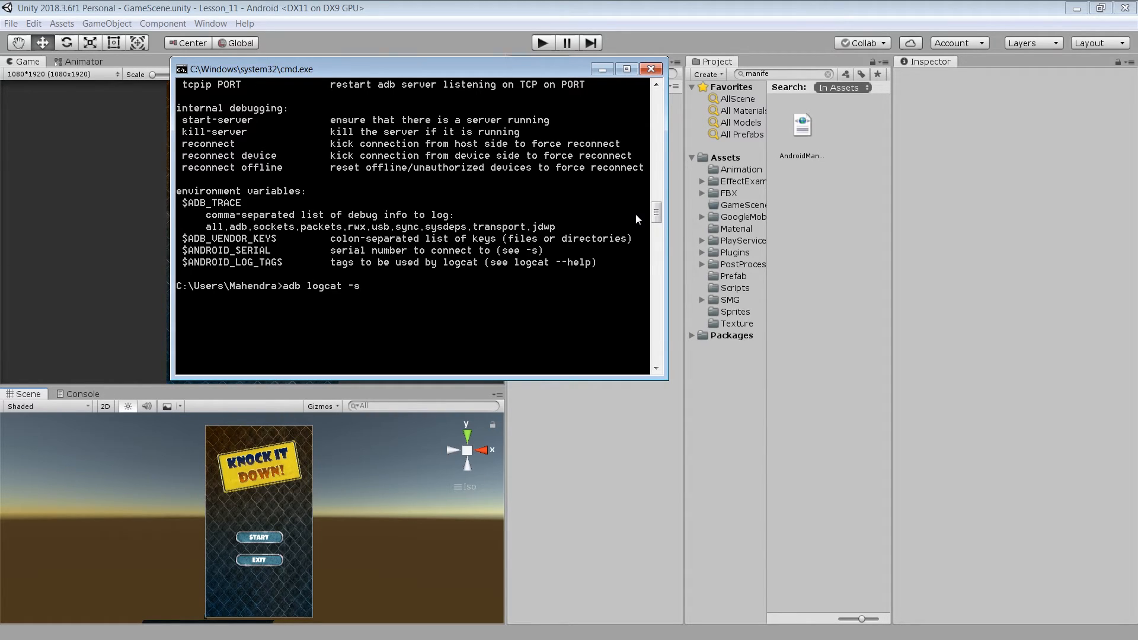
text(Unity)
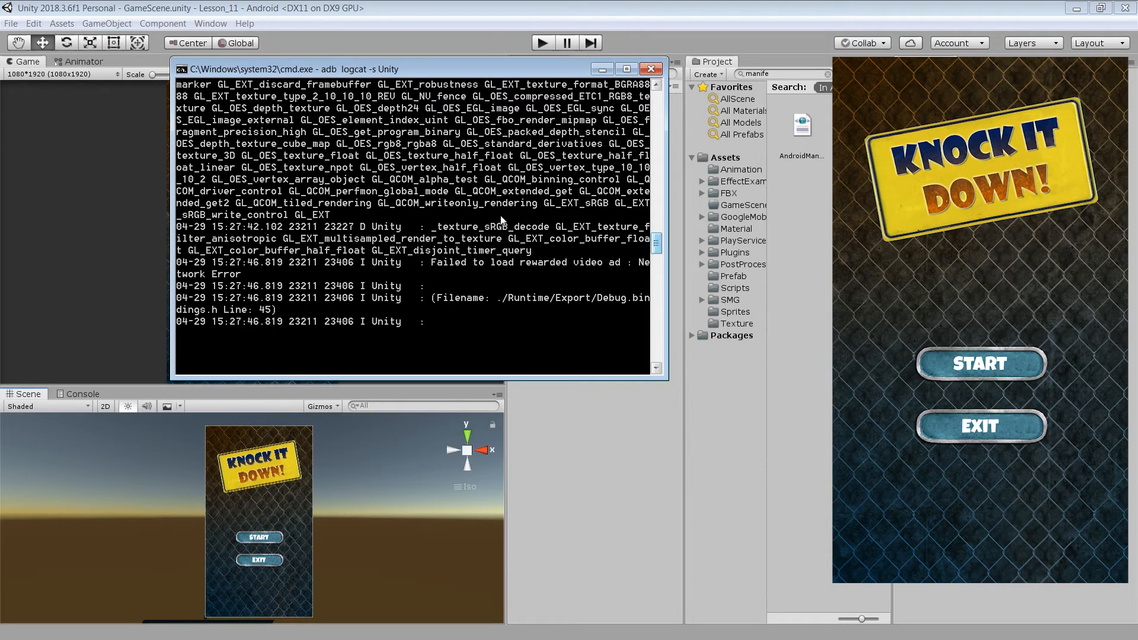
mouse_move(461, 327)
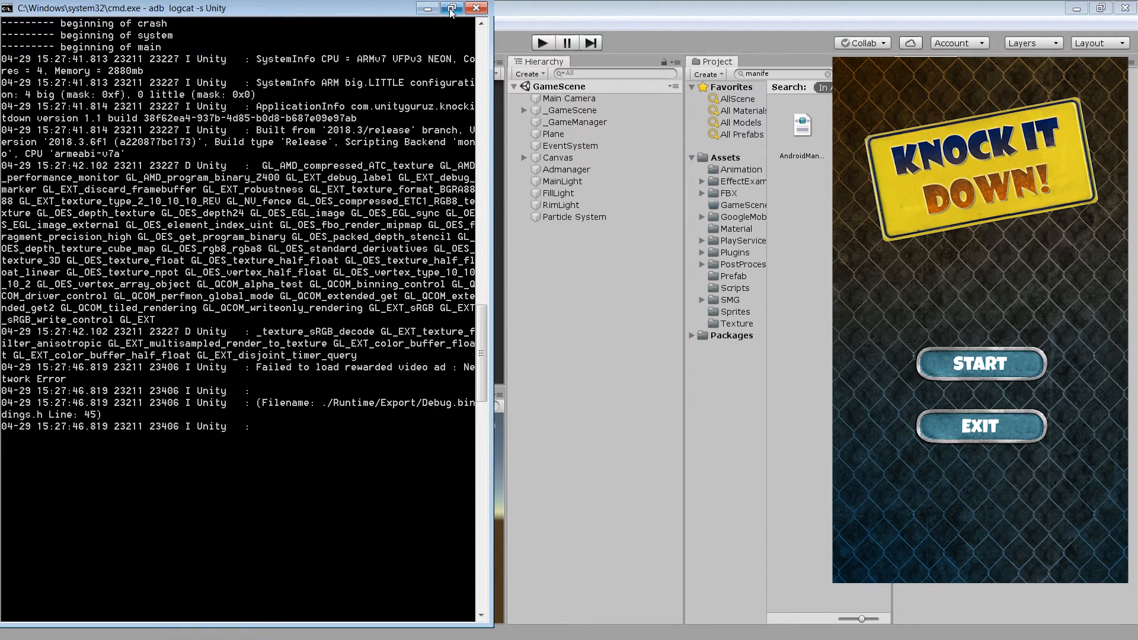
Step: Stop the logcat stream, run wmic to resize the console and exit back to the prompt
click(452, 11)
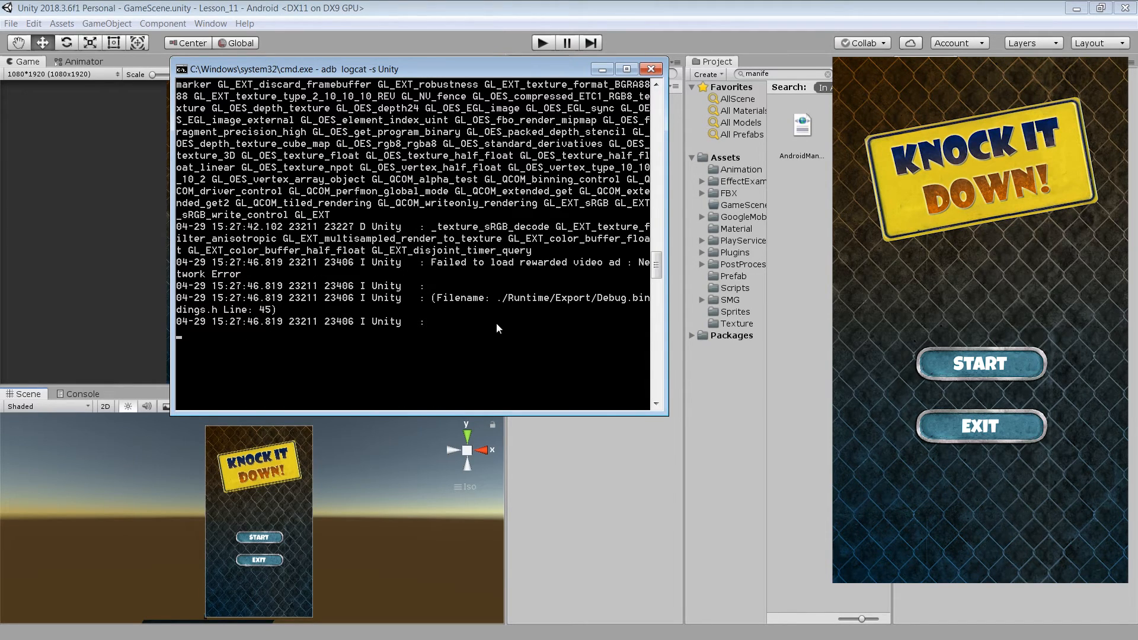
key(Ctrl+C)
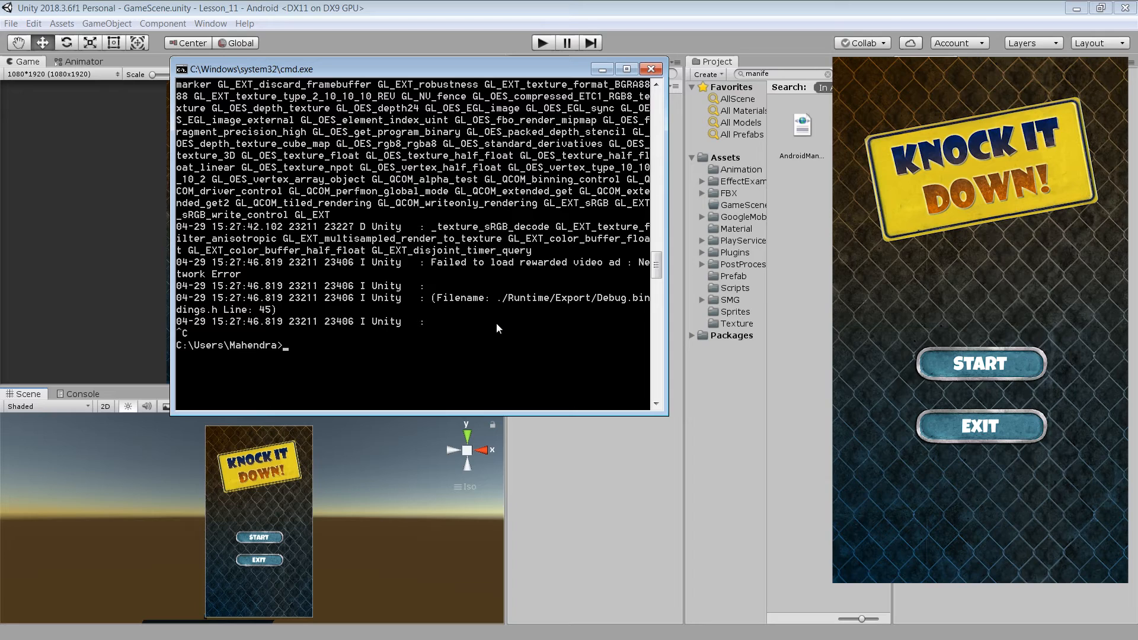
text(wm)
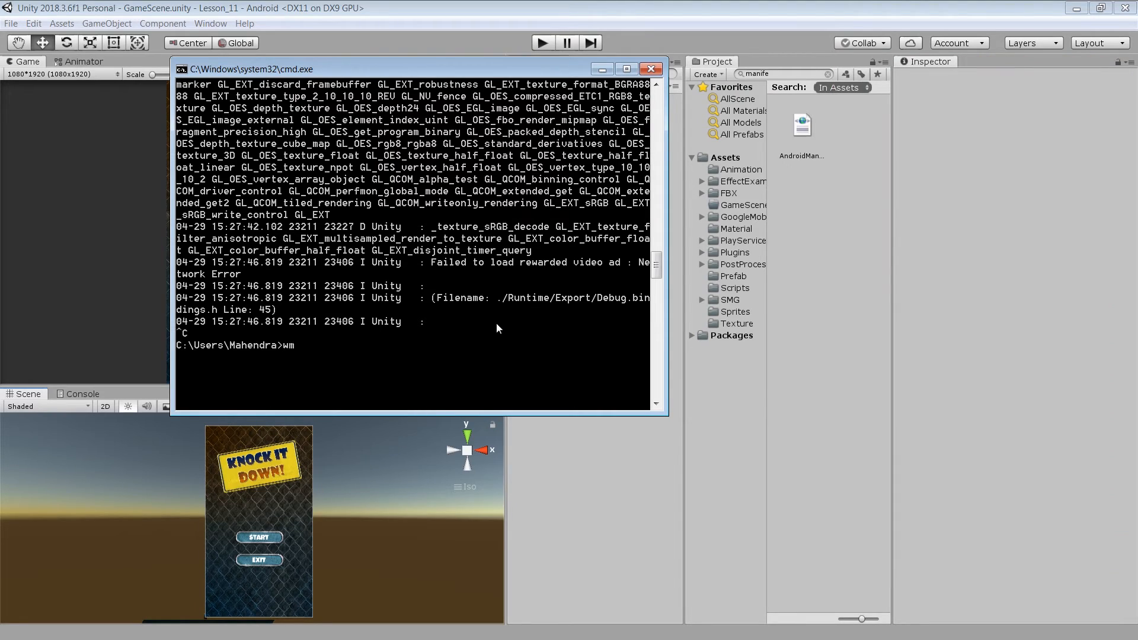
text(wmic)
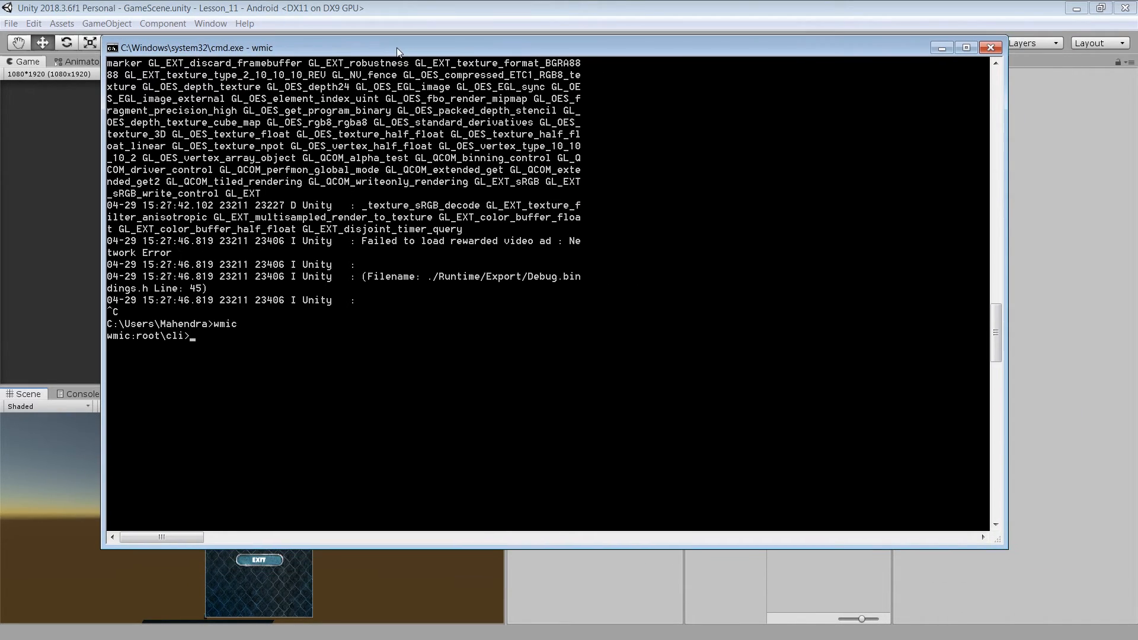
key(Enter)
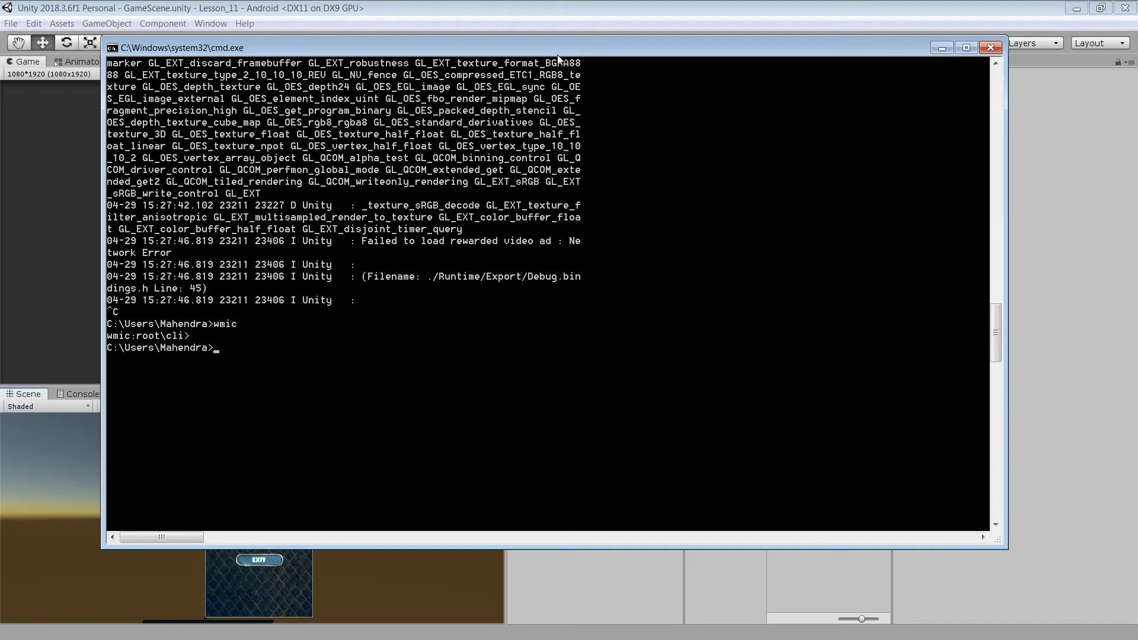
Step: Rerun 'adb logcat -s Unity' and watch the rewarded video ad Network Error appear
text(adb logcat -s Unity)
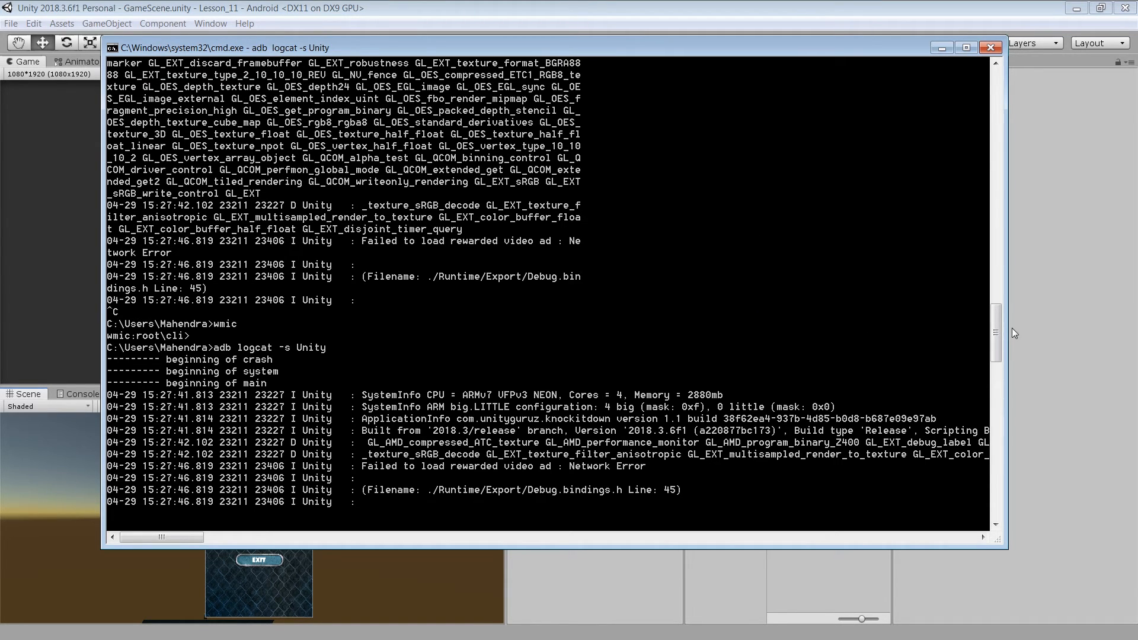
scroll(down, 3)
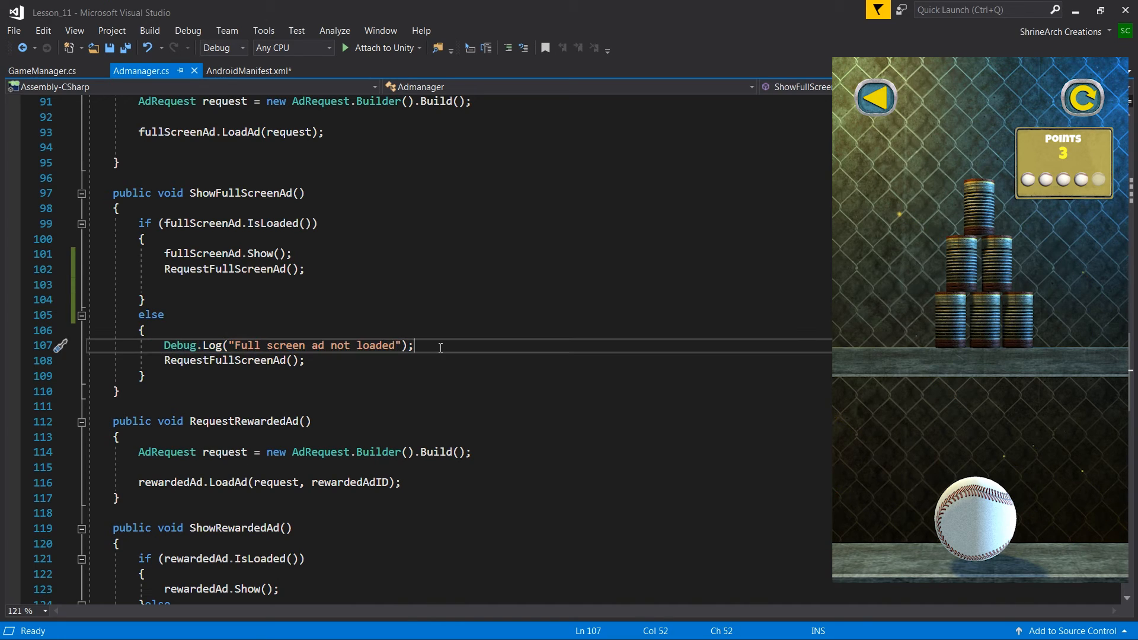
mouse_move(483, 339)
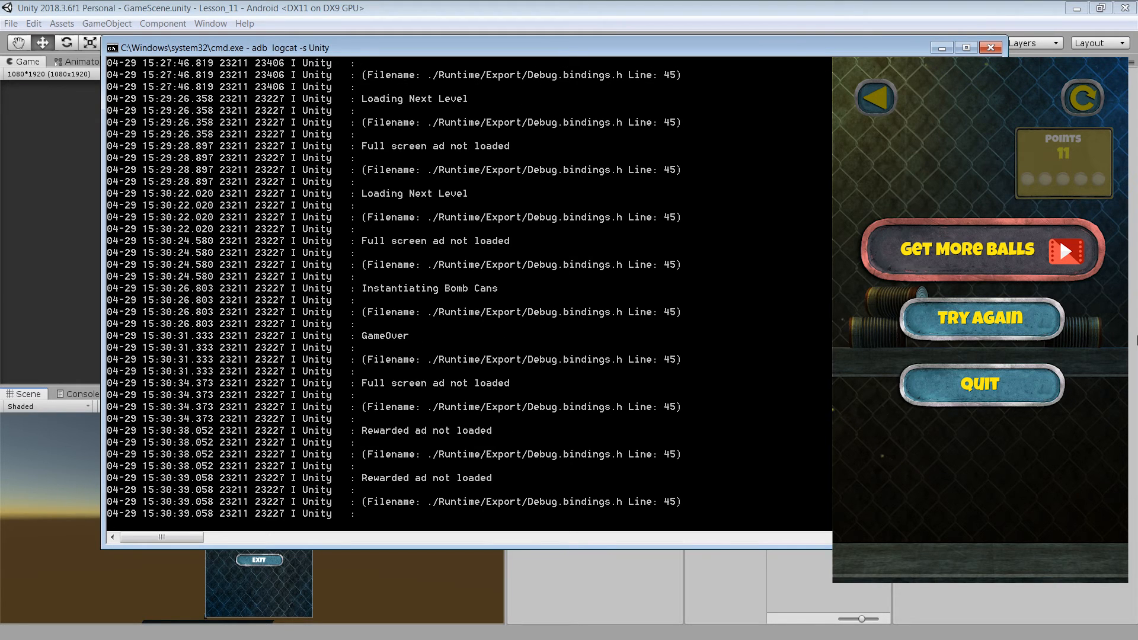
Step: Follow the Unity log listing level and GameOver messages with ads reported not loaded
scroll(down, 3)
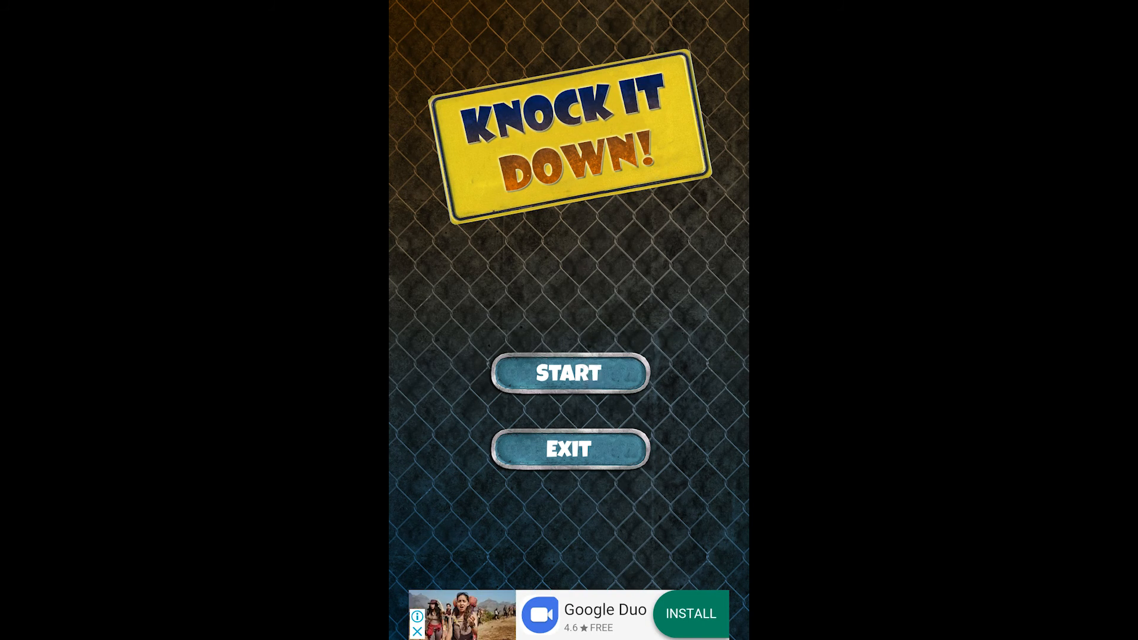
Step: Start a game, dismiss the full-screen interstitial ad and keep playing to 17 points
click(569, 372)
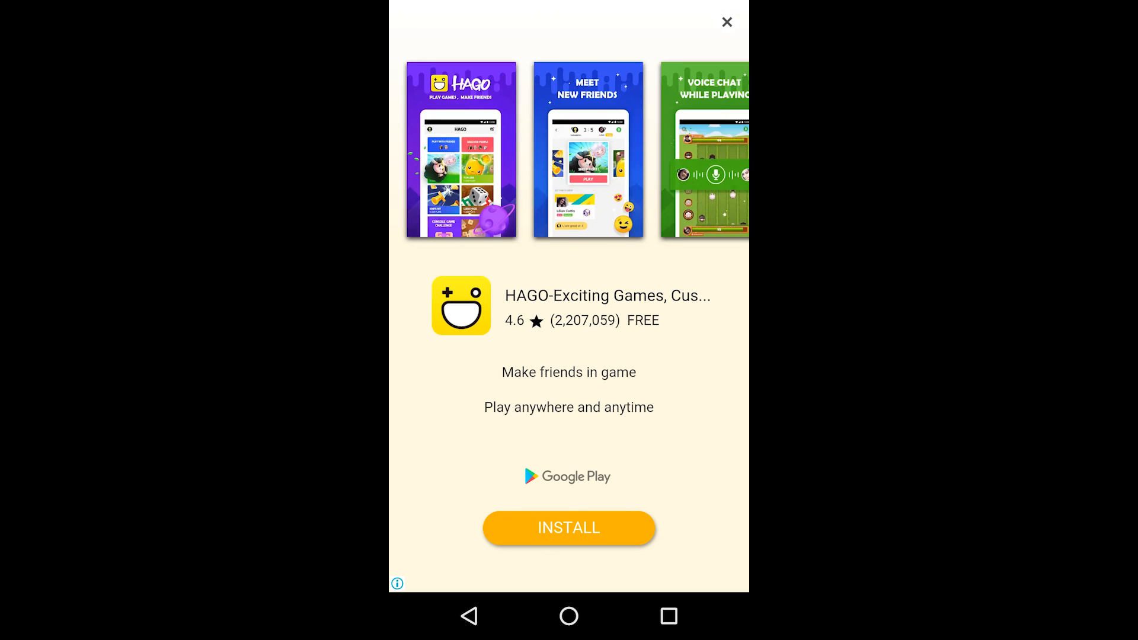
click(726, 21)
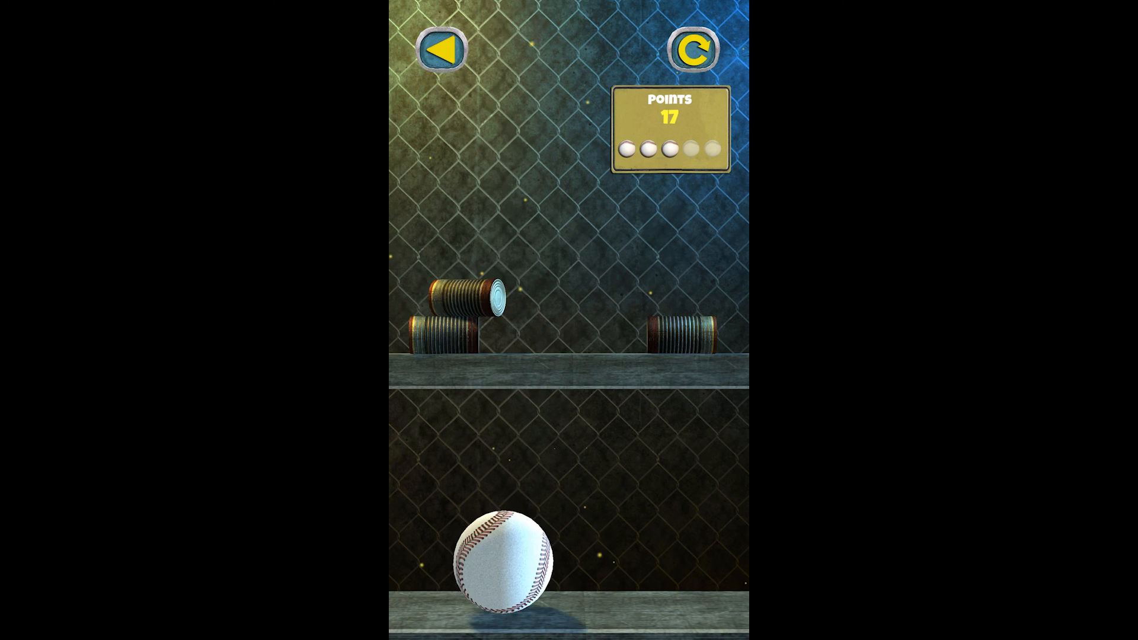